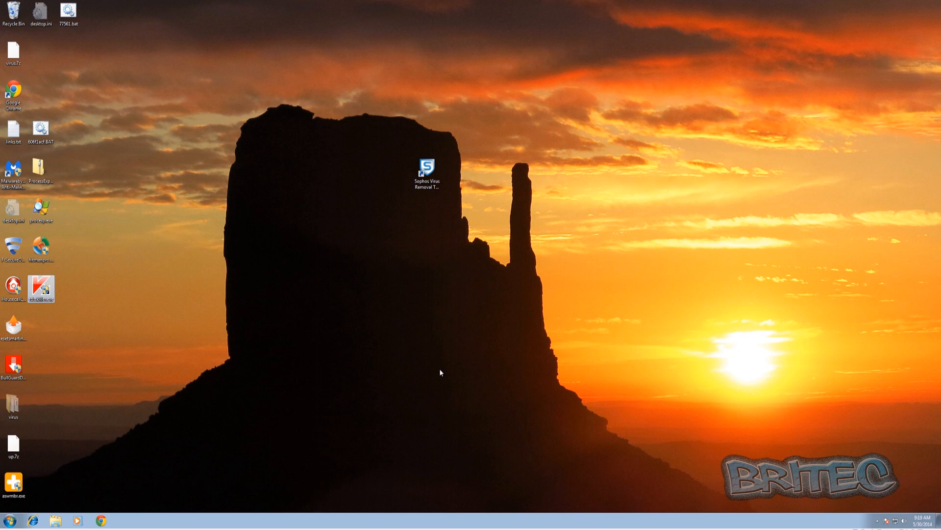
mouse_move(410, 195)
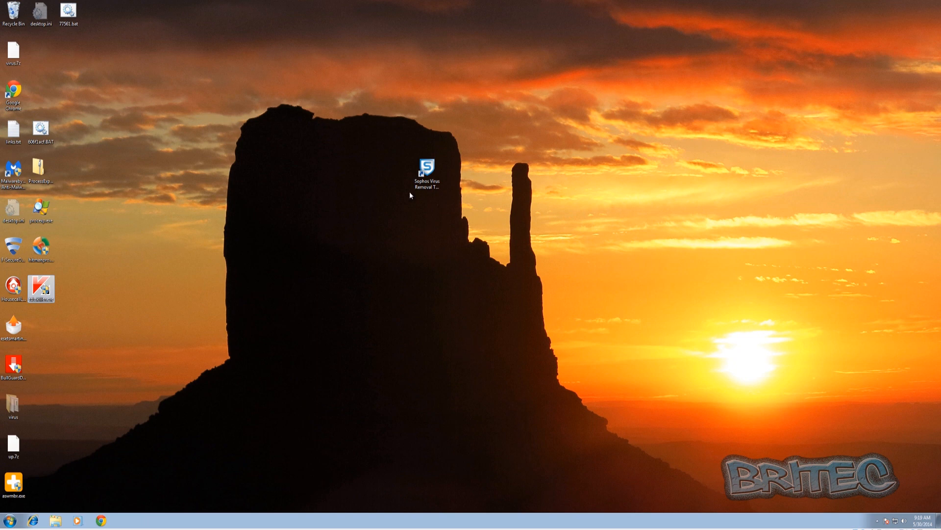
- Allow TDSSKiller, accept KSN, confirm scan settings, and set the Rootkit.Boot.Cidox.b action
click(427, 175)
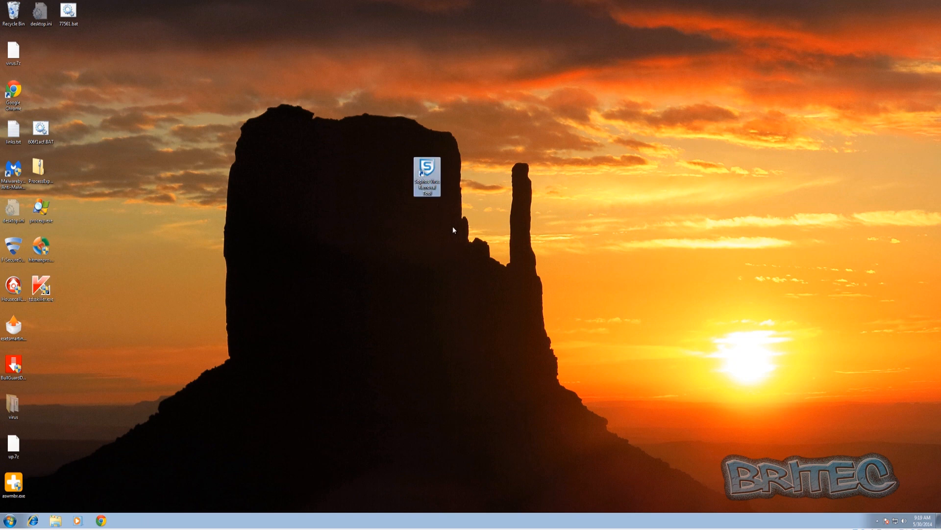
mouse_move(448, 227)
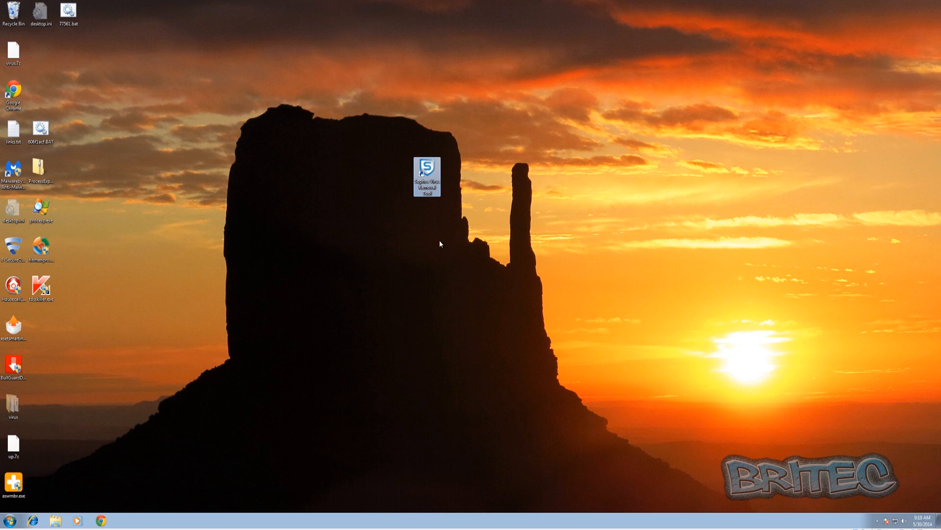
mouse_move(373, 235)
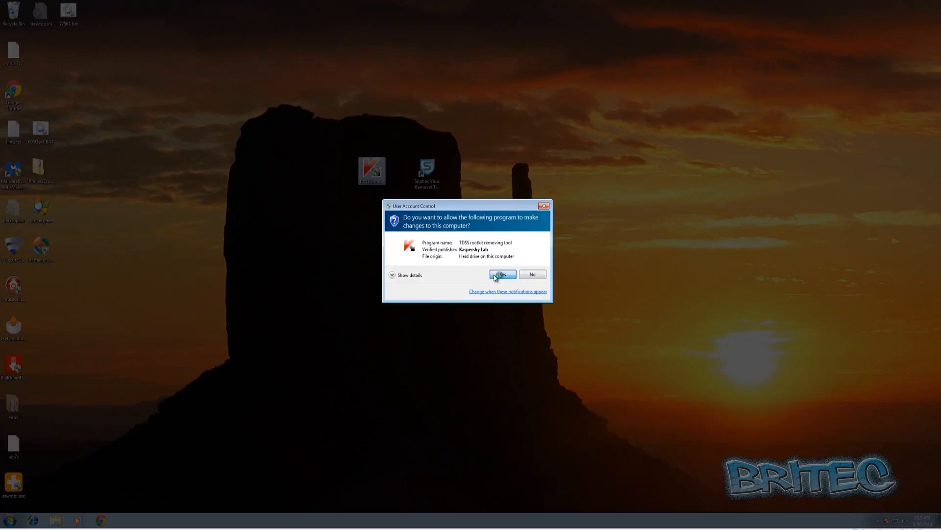
click(501, 274)
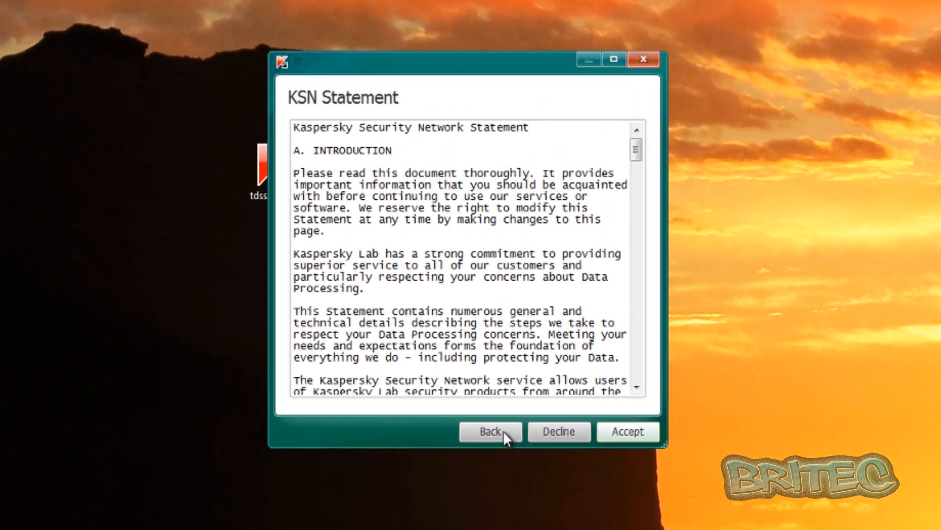
click(628, 431)
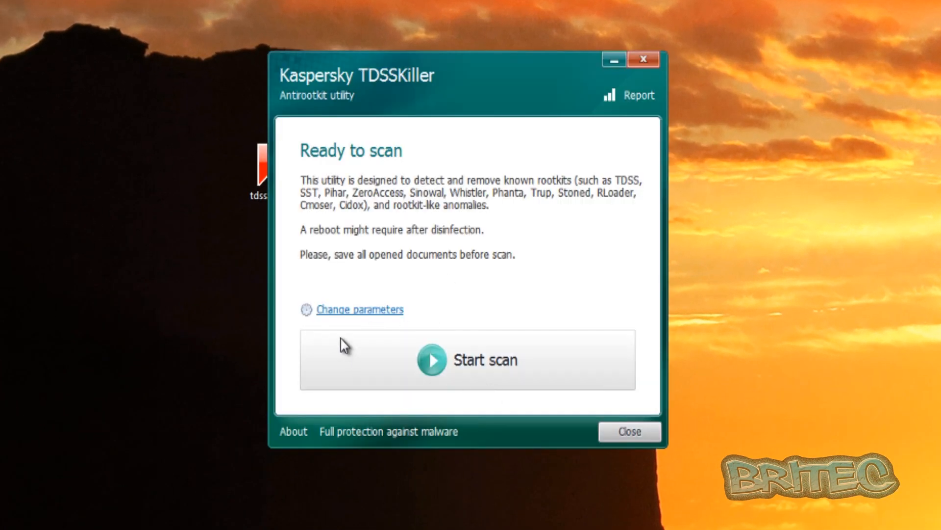
click(359, 309)
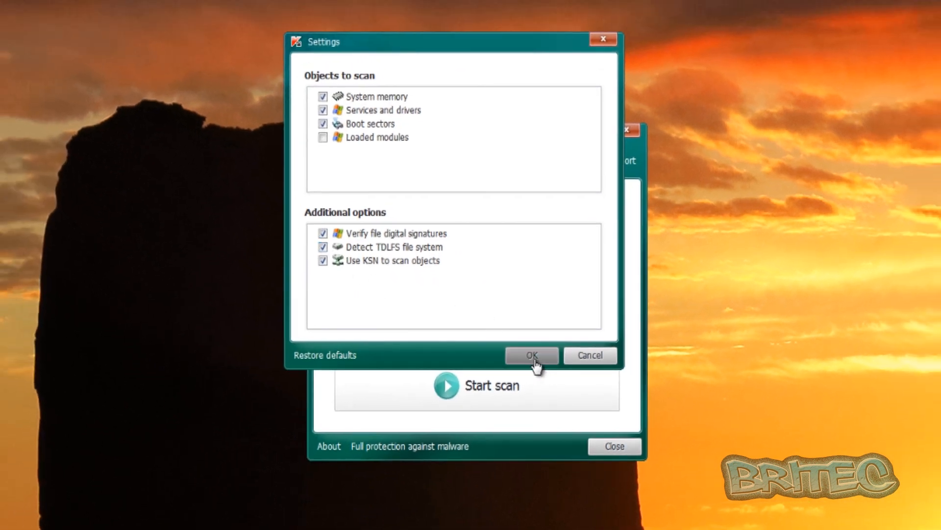
click(531, 355)
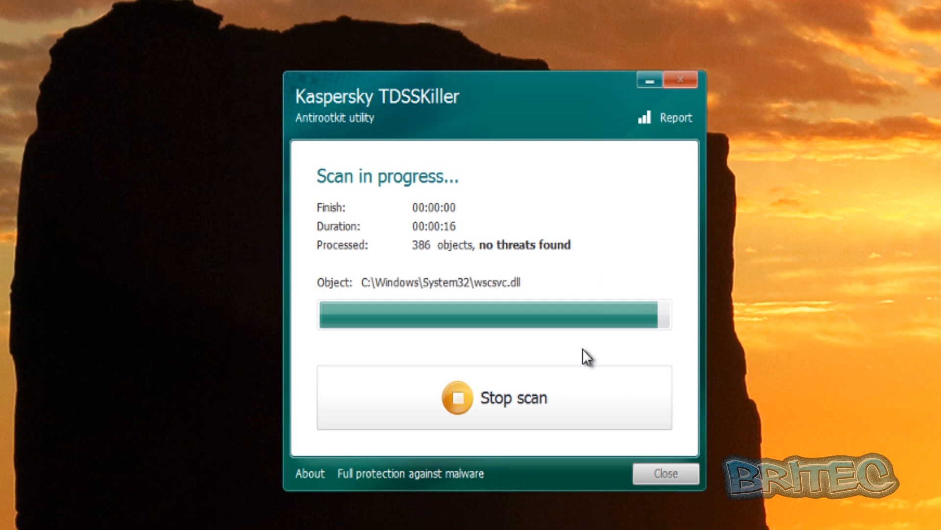
mouse_move(668, 367)
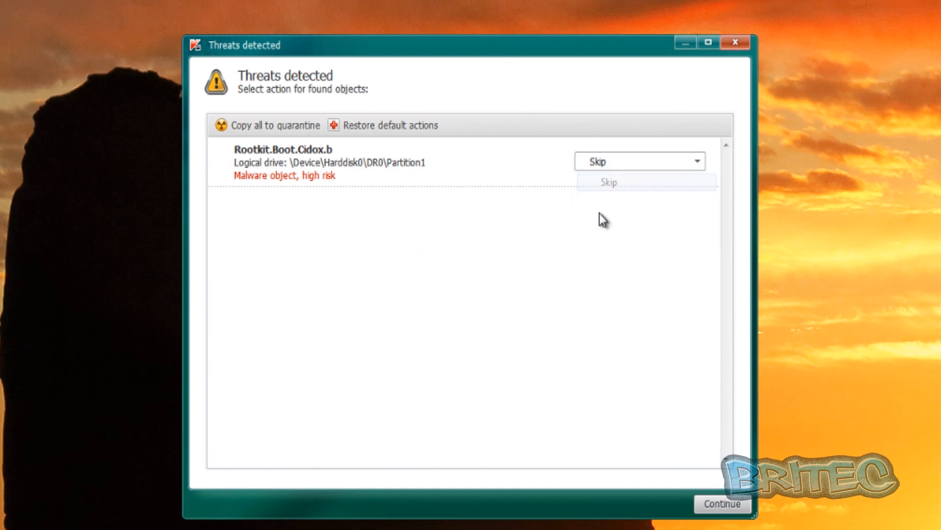
click(722, 504)
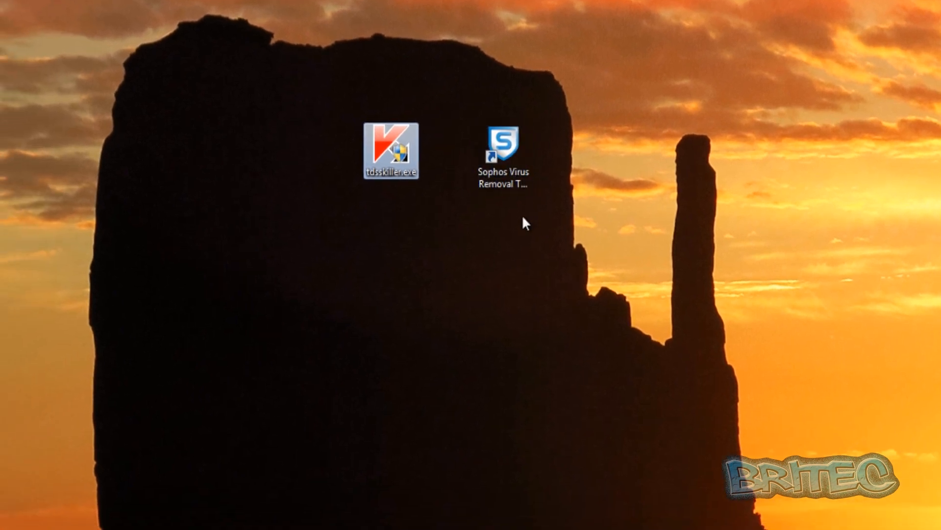
- Launch the Sophos Virus Removal Tool shortcut and approve it in User Account Control
double_click(503, 147)
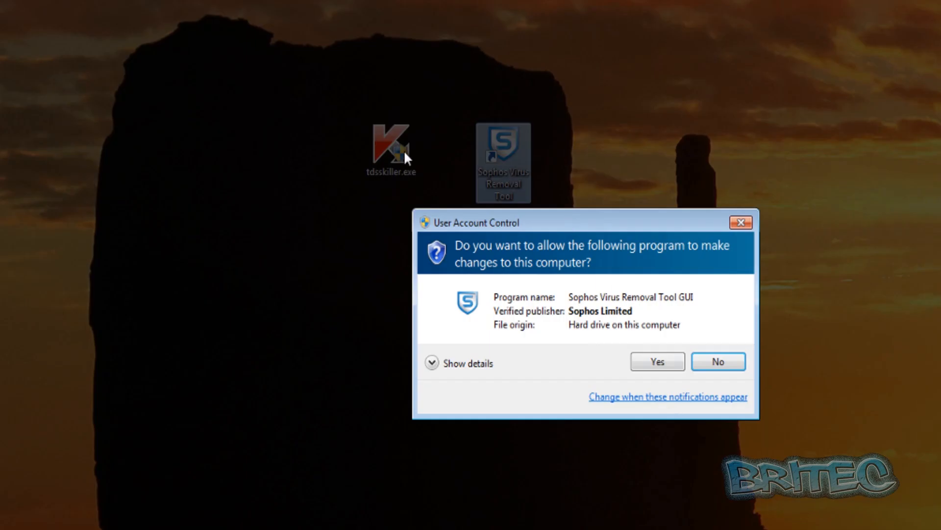
click(656, 362)
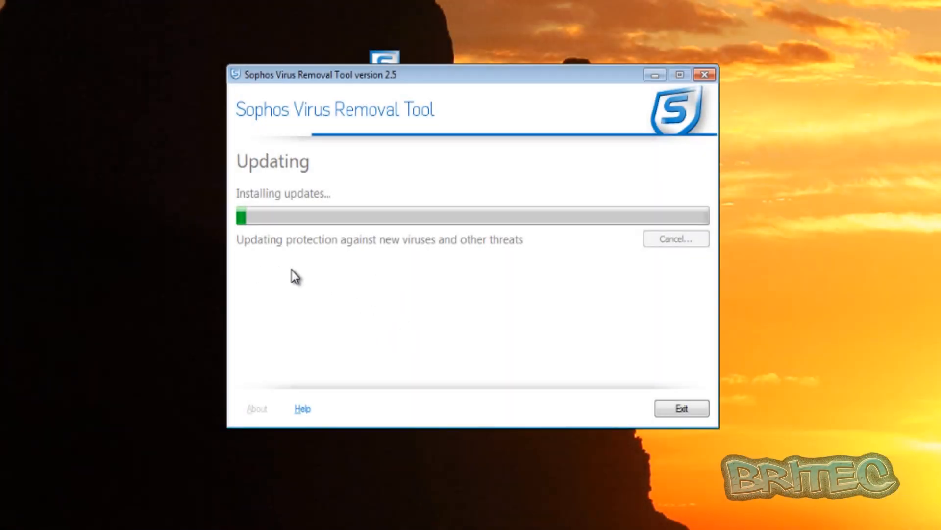
mouse_move(257, 269)
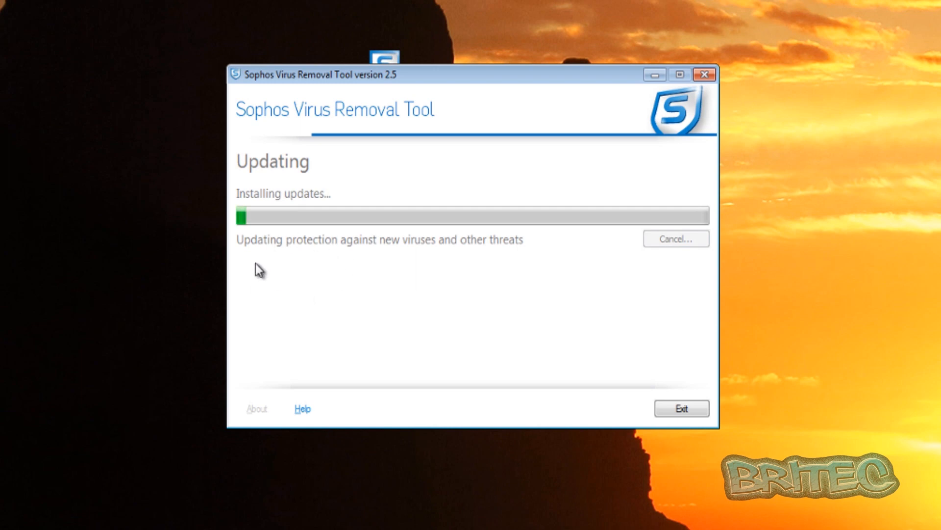
mouse_move(487, 267)
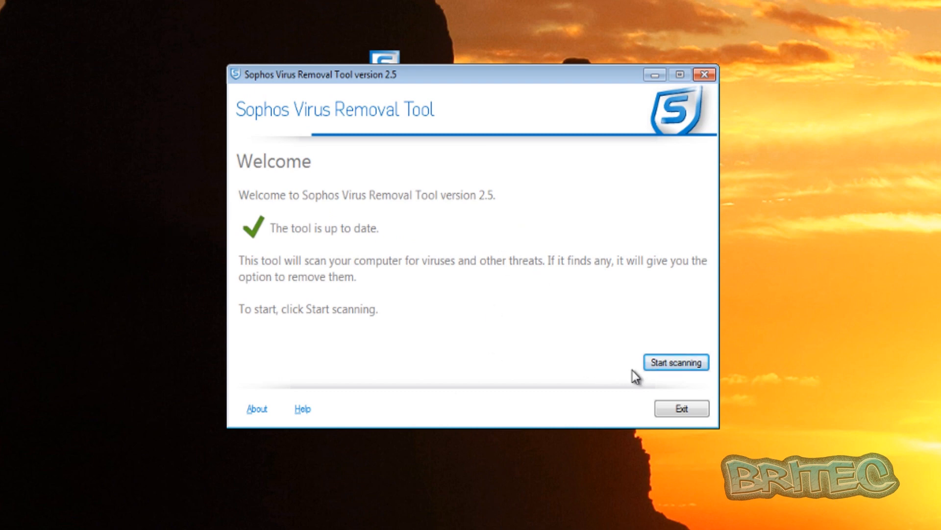
- Start a Sophos computer scan and let it run until it pauses on four memory threats
click(675, 361)
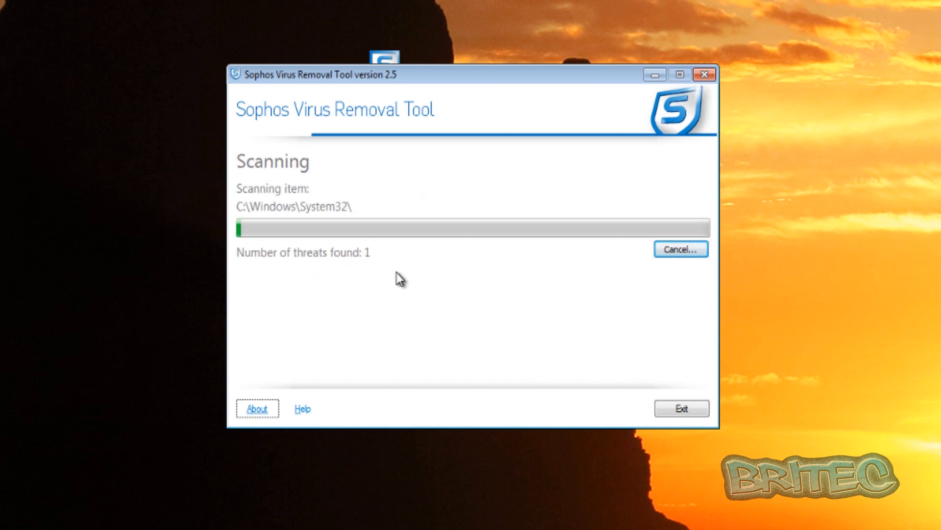
mouse_move(374, 264)
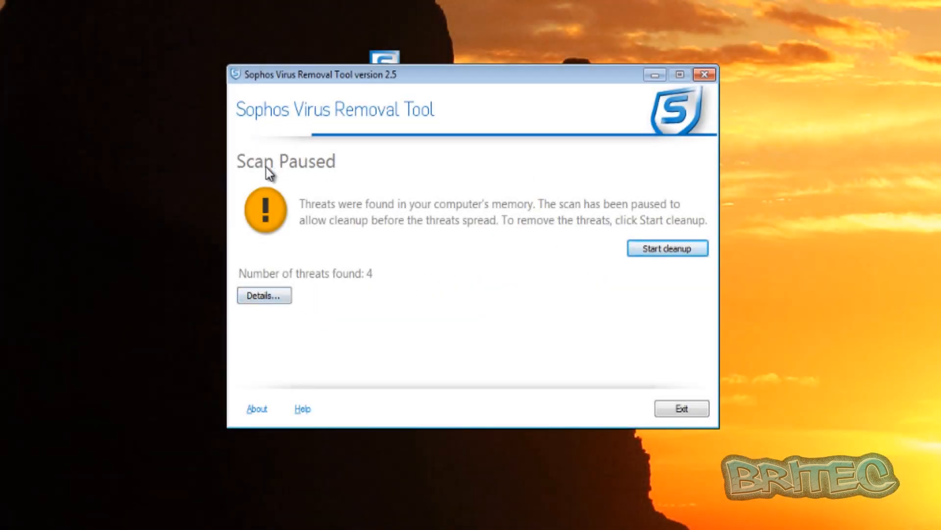
mouse_move(370, 287)
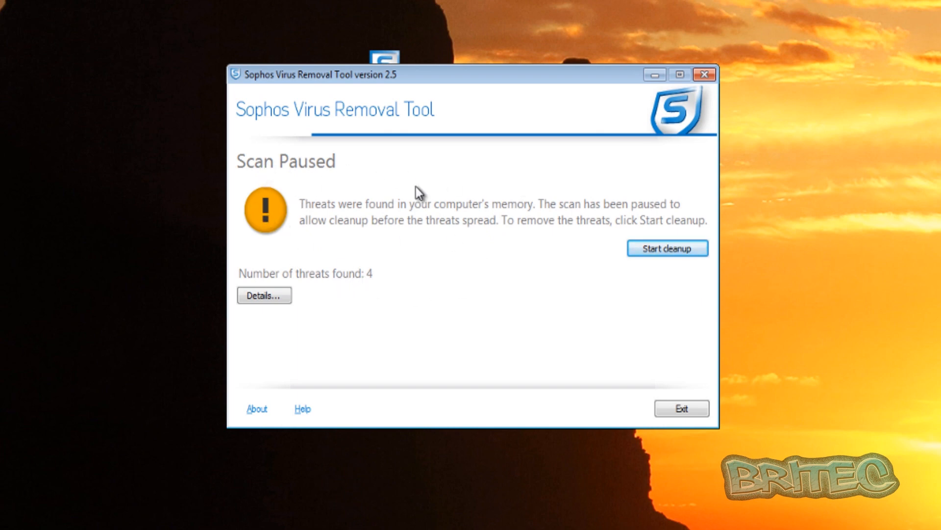
- Open Threat Details and expand, scroll through, and collapse the Troj/ZbotMem-B and Mal/Generic-S entries
click(264, 295)
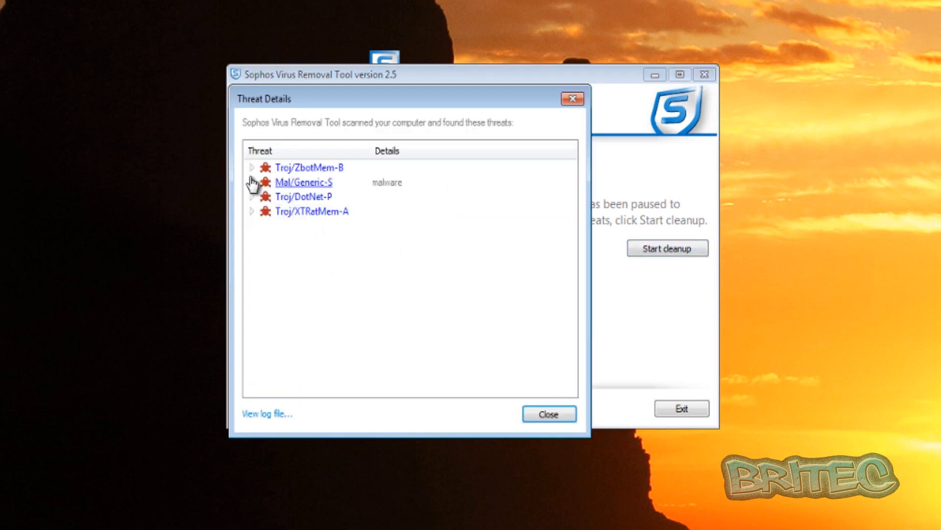
click(252, 167)
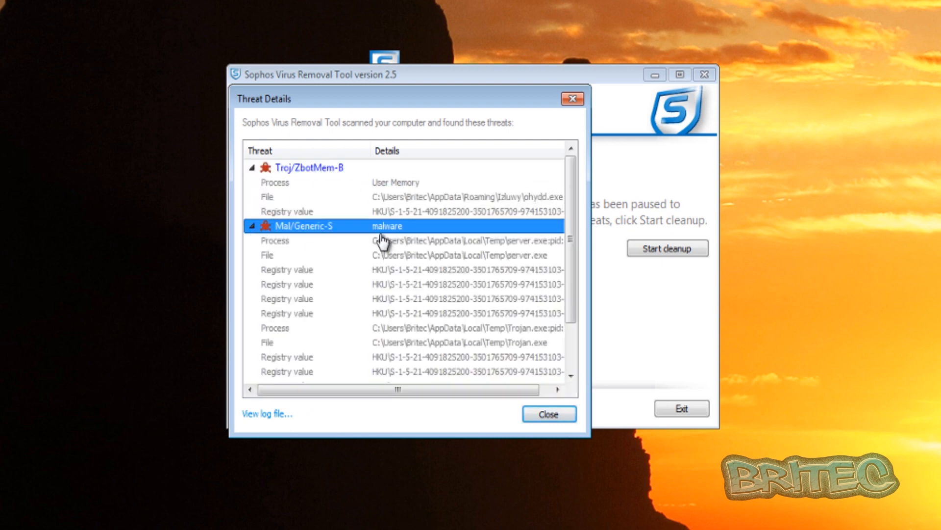
scroll(down, 3)
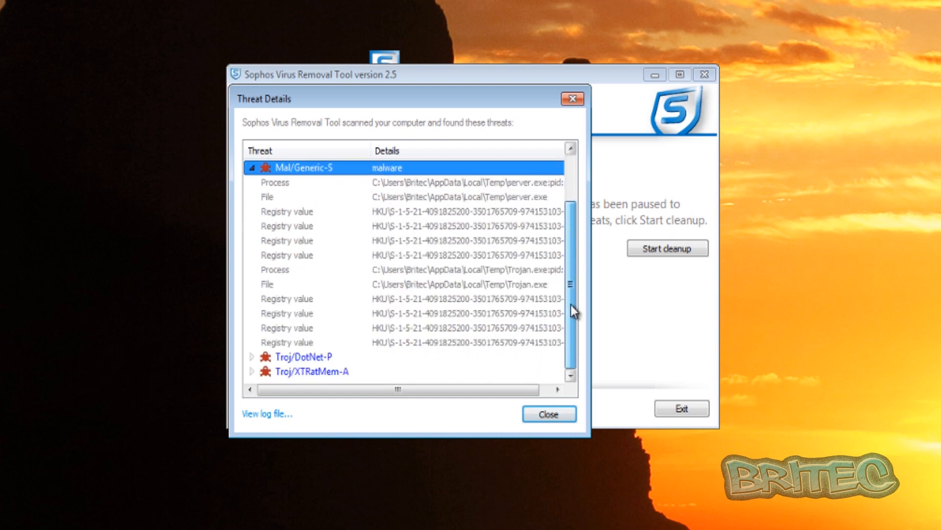
mouse_move(399, 224)
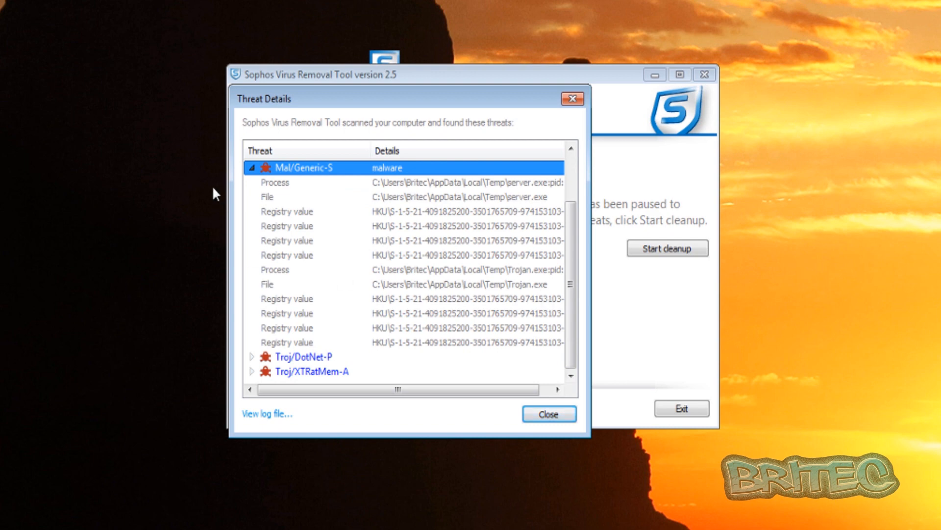
click(252, 167)
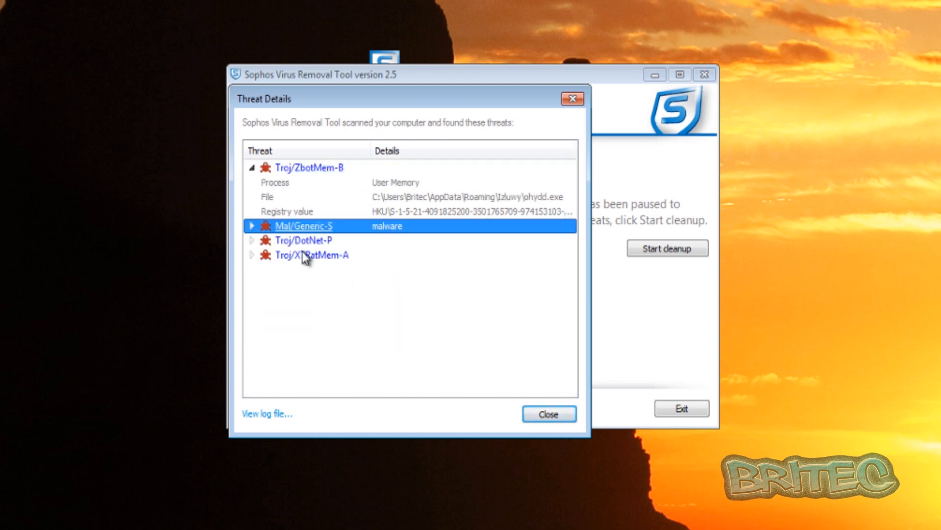
mouse_move(304, 243)
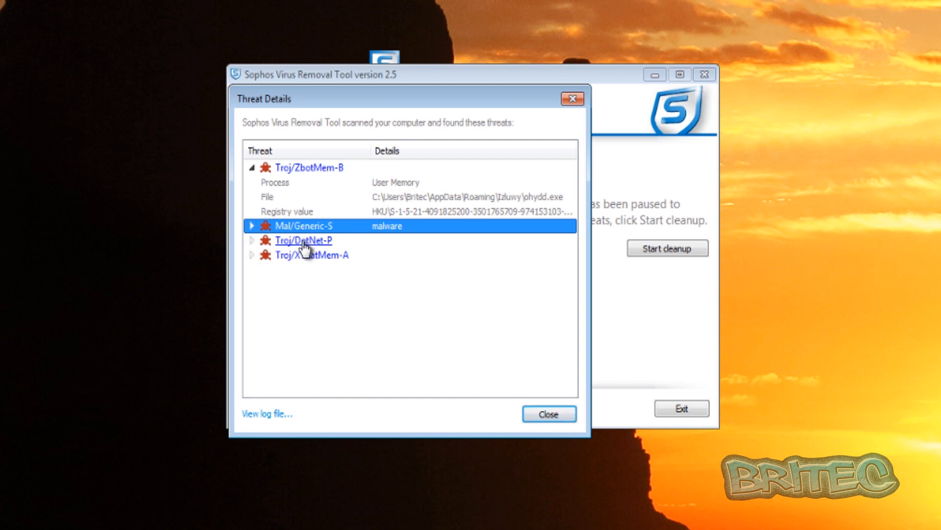
click(303, 240)
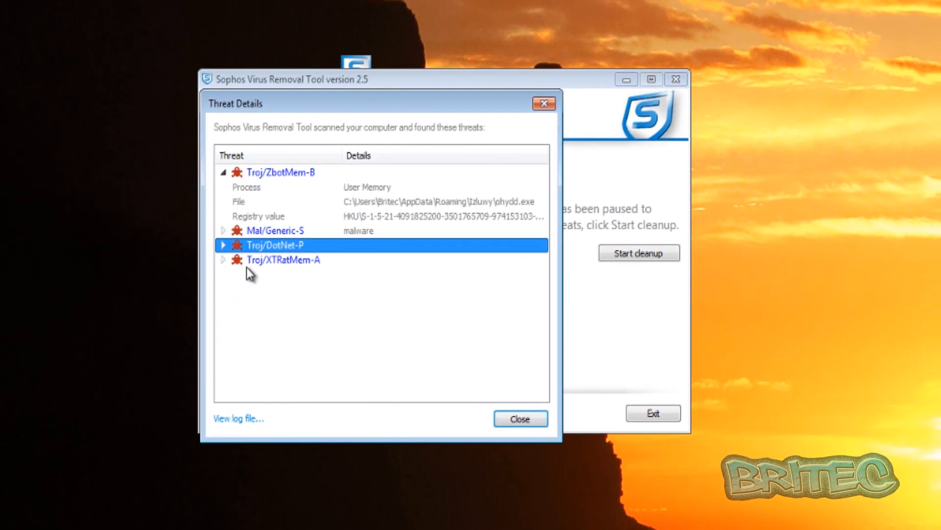
- Close the threat details and clean up the four threats found in memory
click(519, 418)
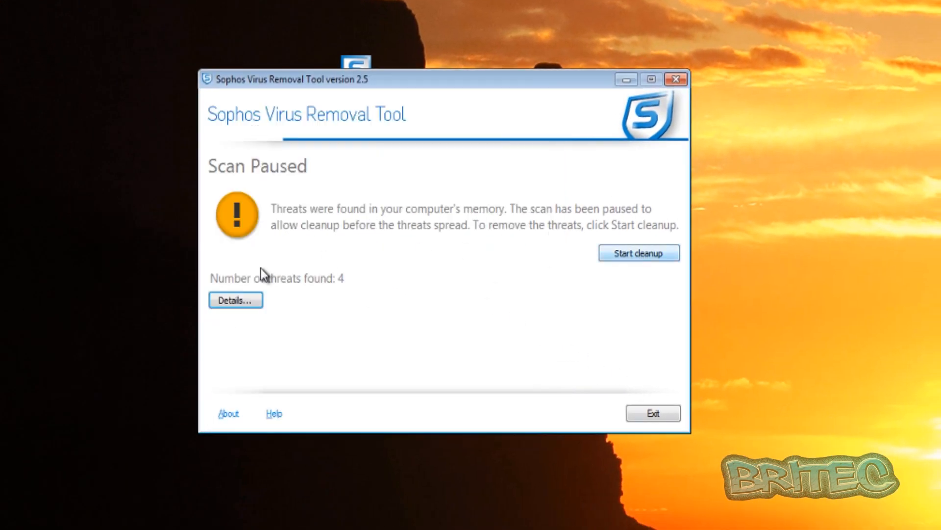
mouse_move(639, 253)
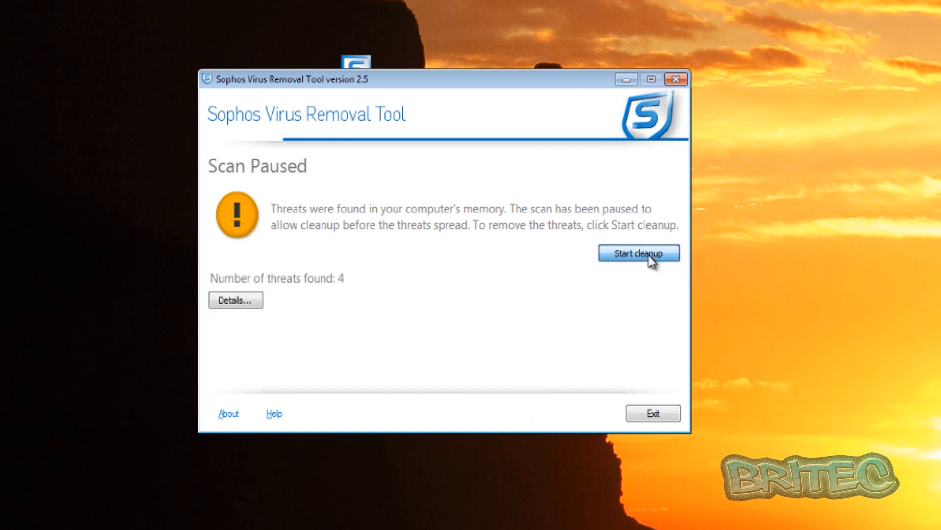
click(639, 253)
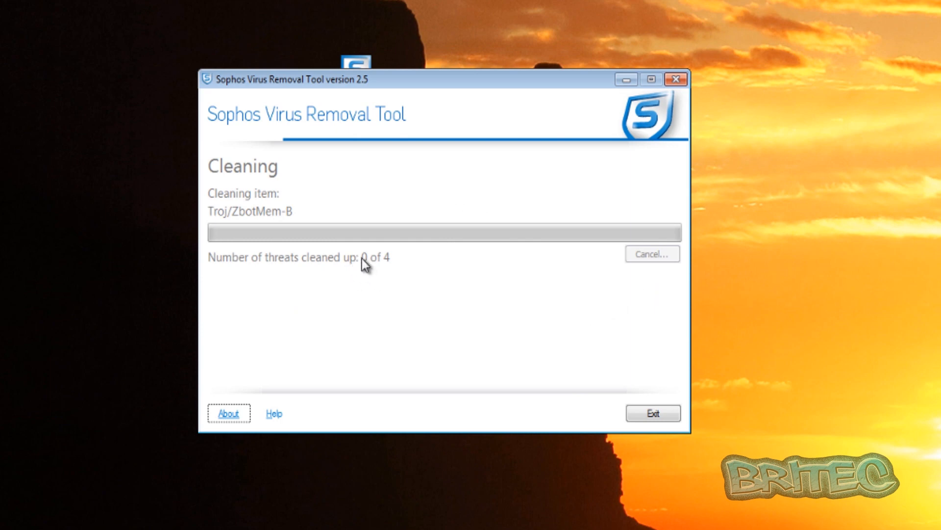
mouse_move(389, 271)
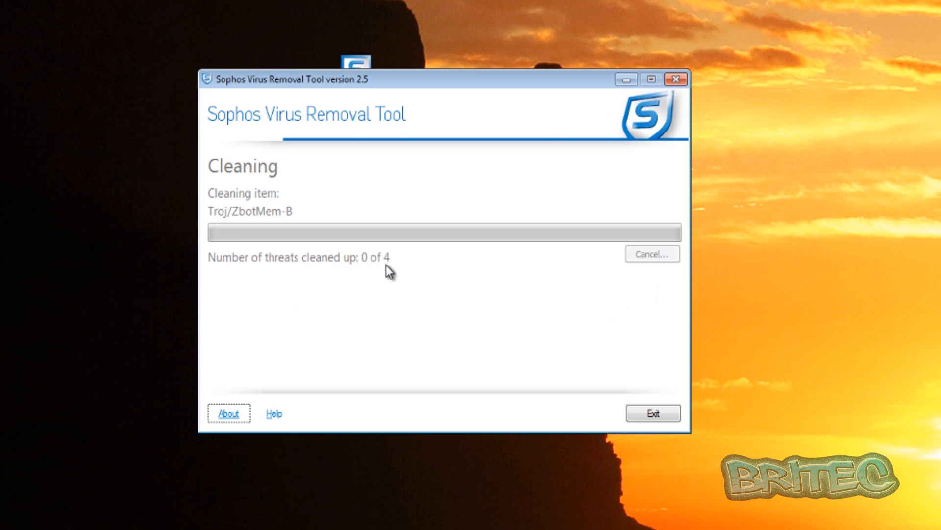
mouse_move(349, 276)
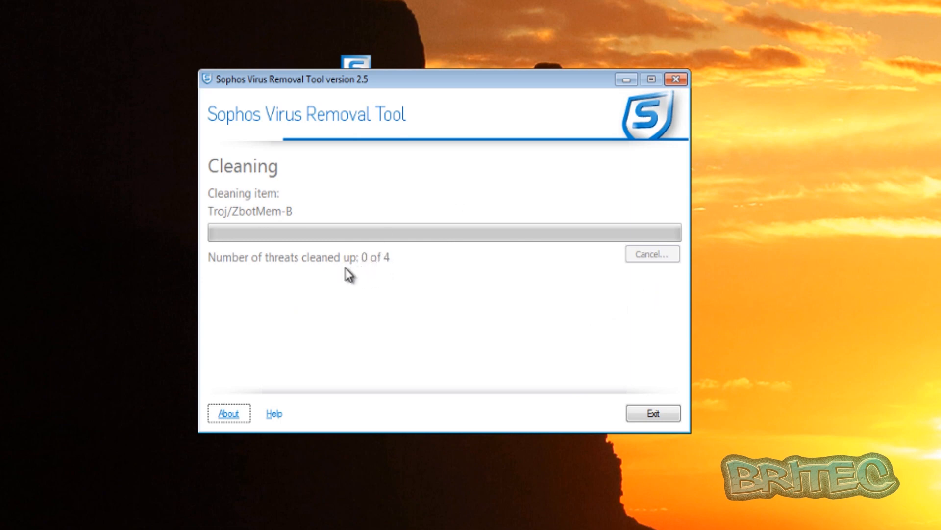
mouse_move(300, 270)
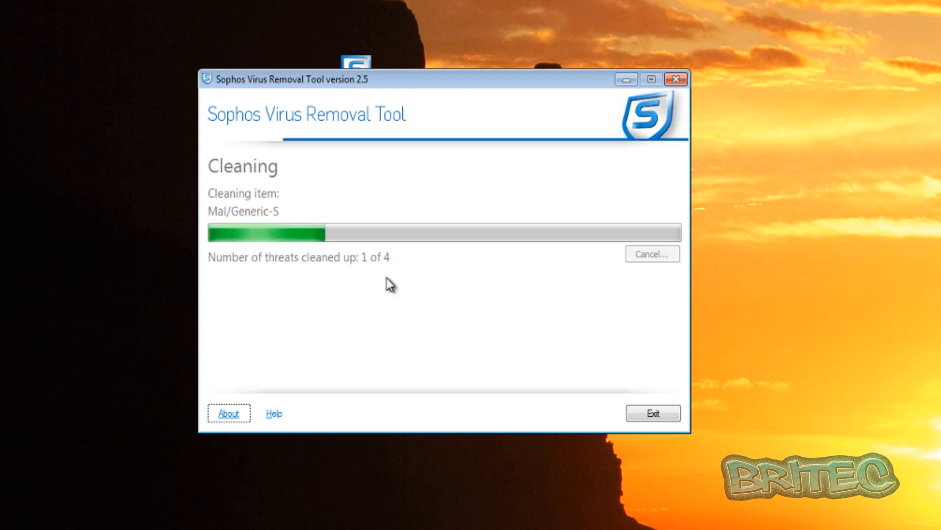
mouse_move(330, 283)
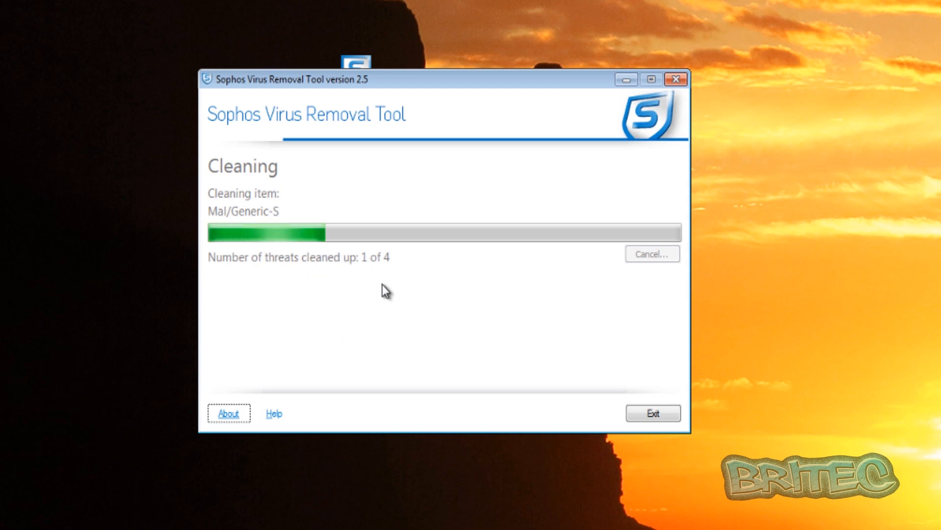
mouse_move(371, 277)
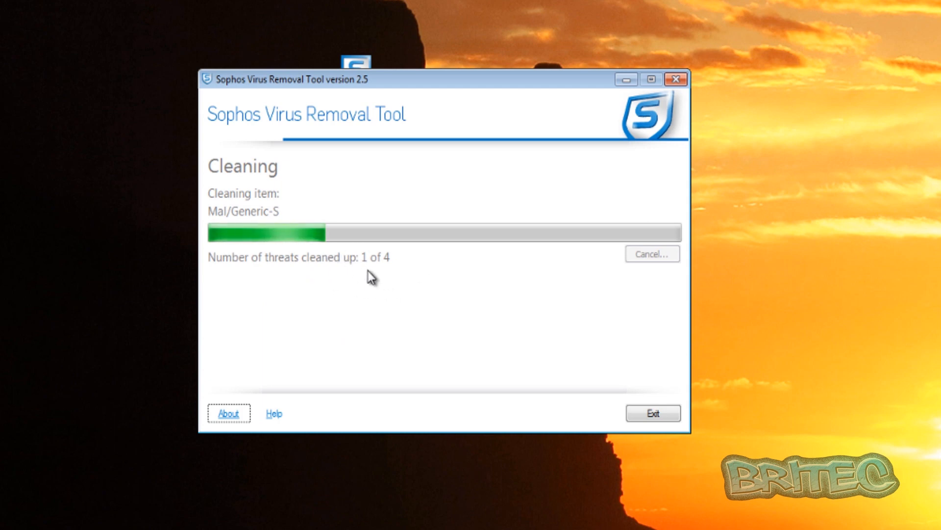
mouse_move(420, 401)
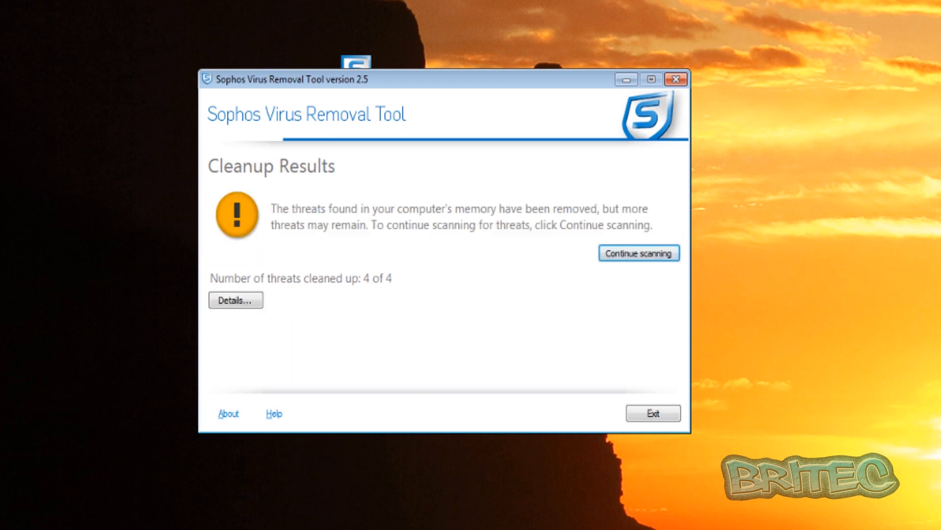
mouse_move(335, 293)
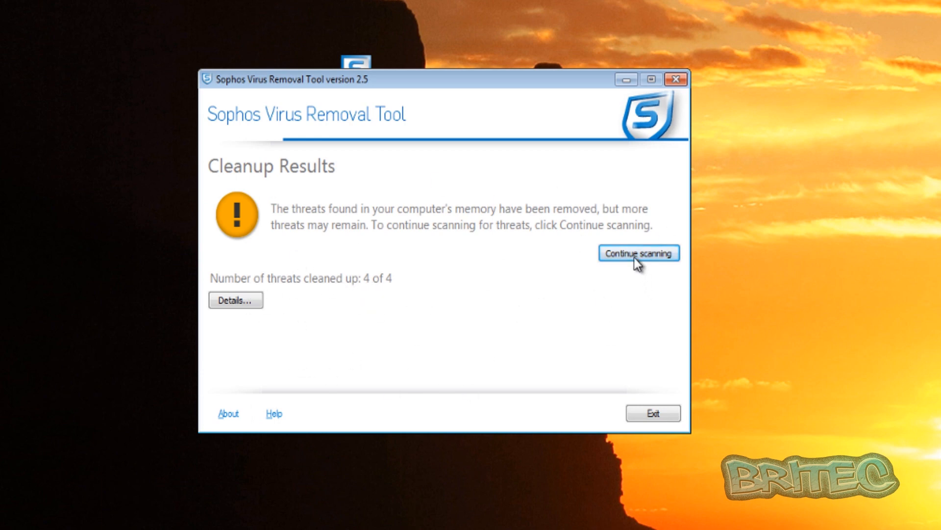
mouse_move(622, 272)
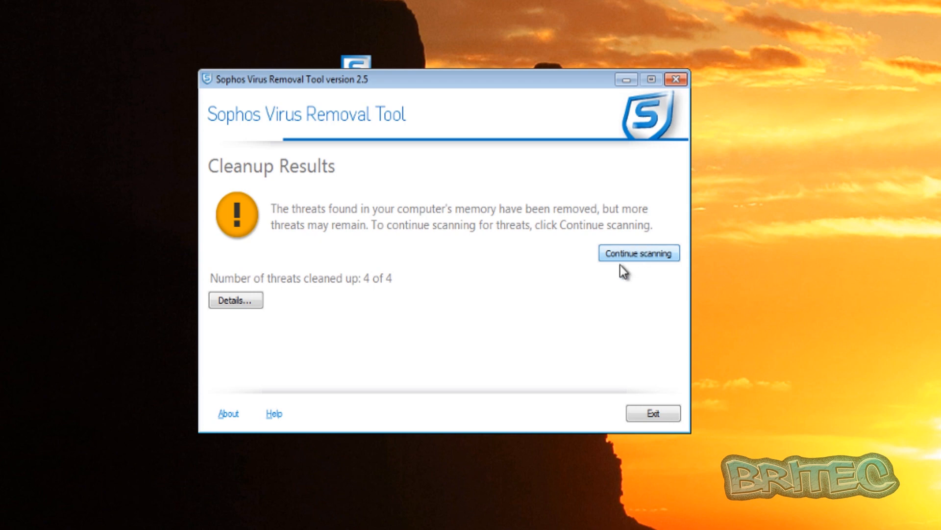
- Continue scanning the computer and review the seven found threats in the details list
click(638, 253)
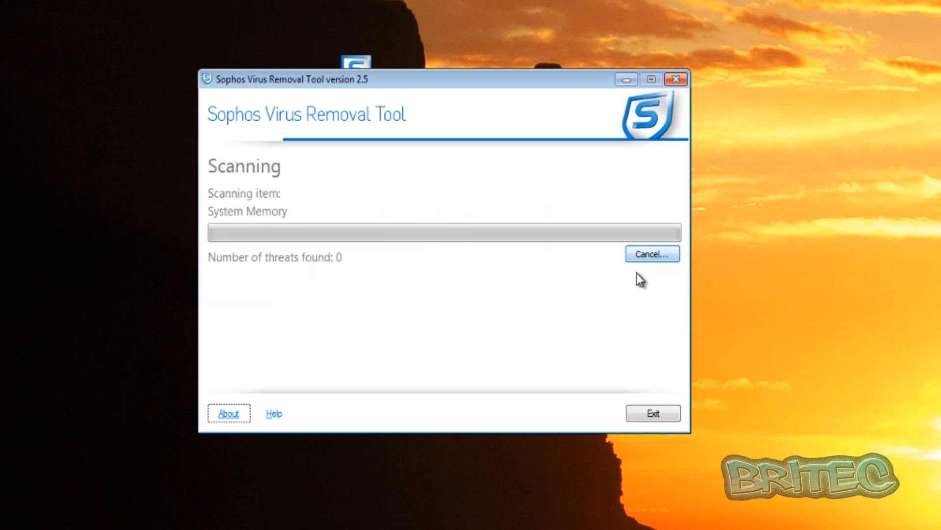
mouse_move(588, 326)
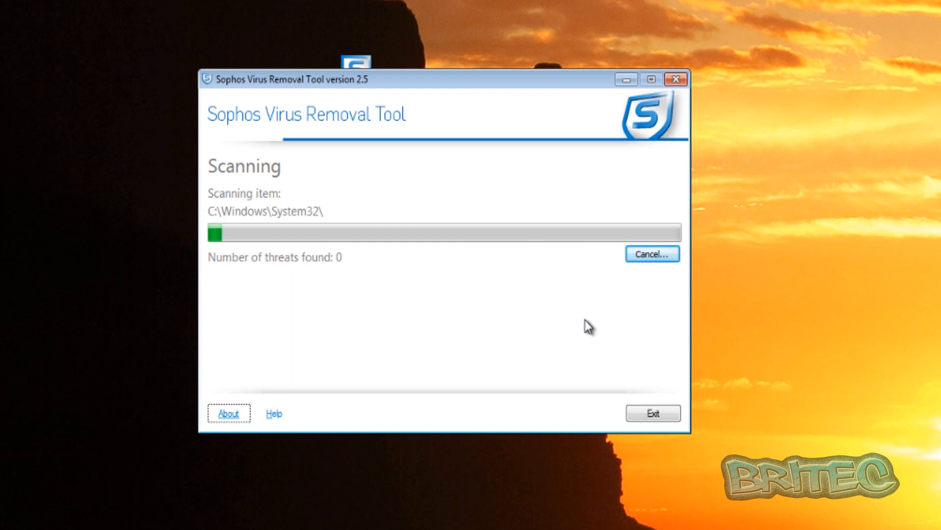
mouse_move(416, 285)
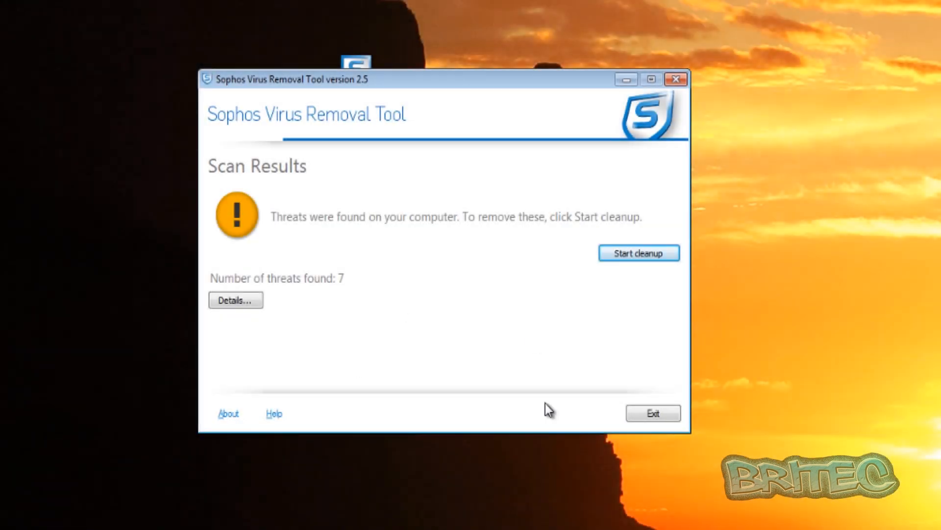
mouse_move(322, 318)
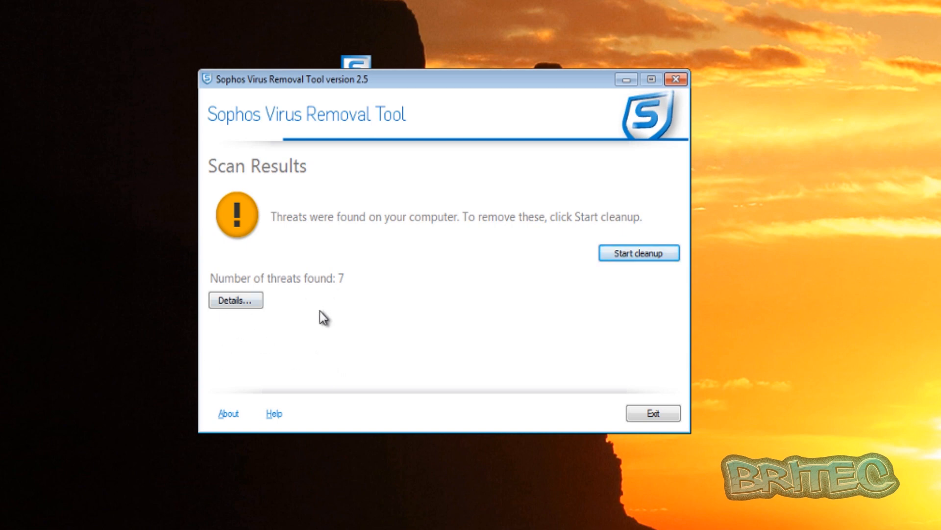
click(236, 299)
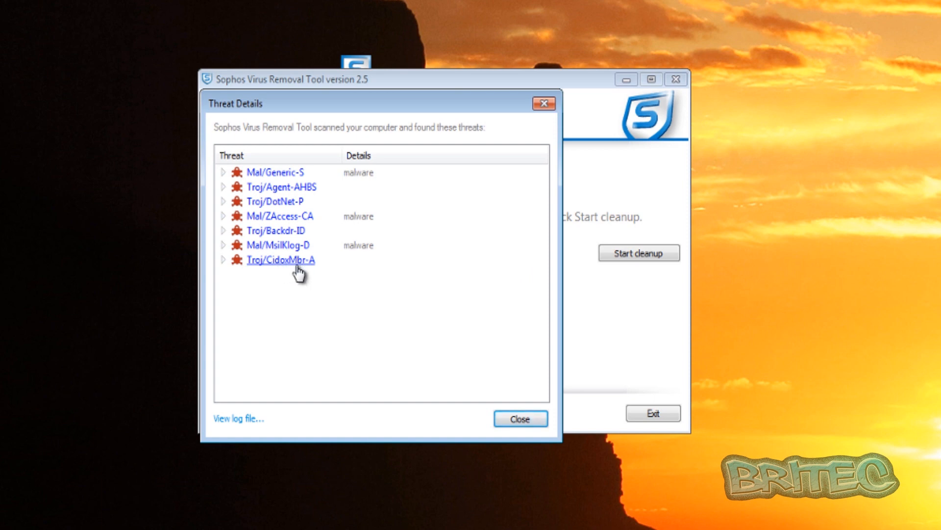
click(280, 259)
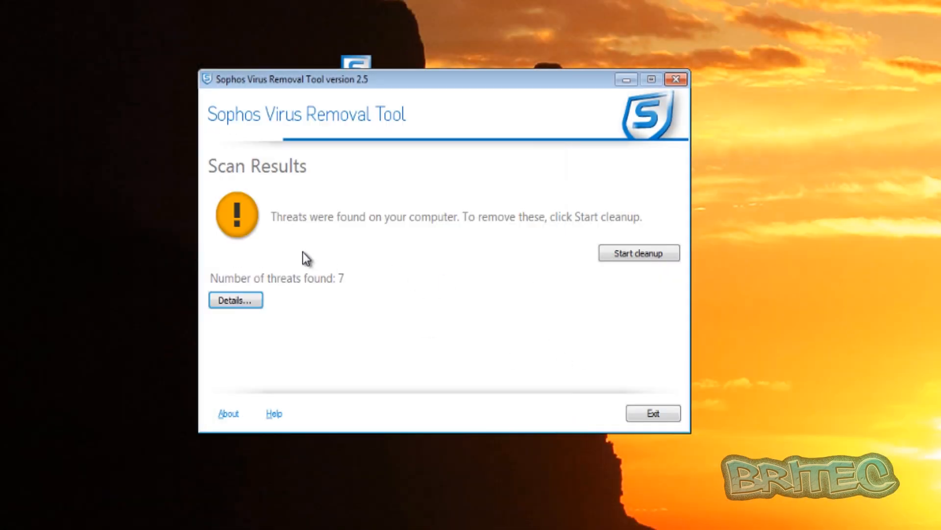
- Clean up the seven threats and confirm Troj/CidoxMbr-A was unsuccessful in Details
click(639, 253)
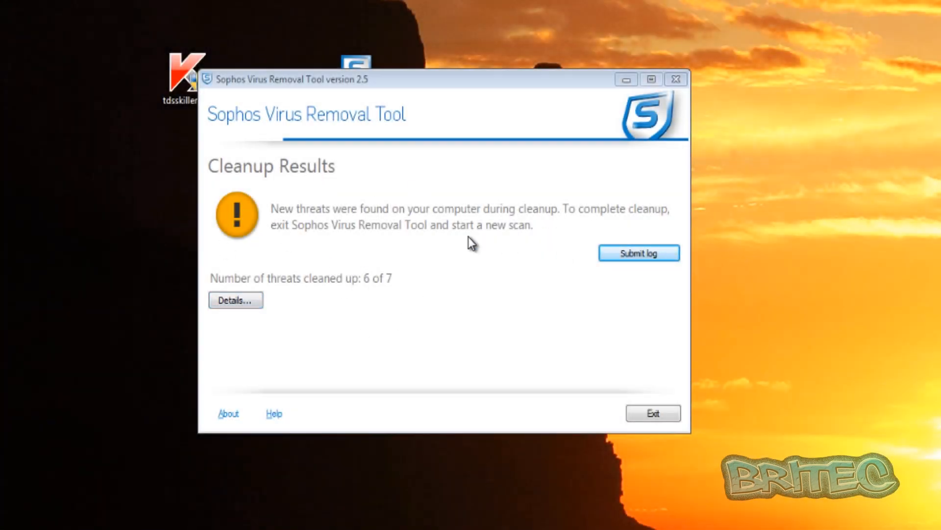
mouse_move(313, 289)
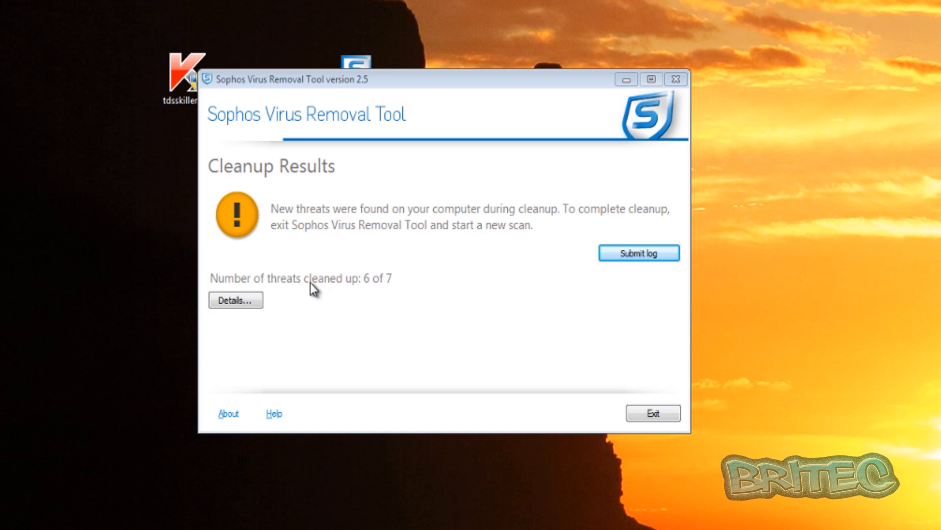
mouse_move(369, 291)
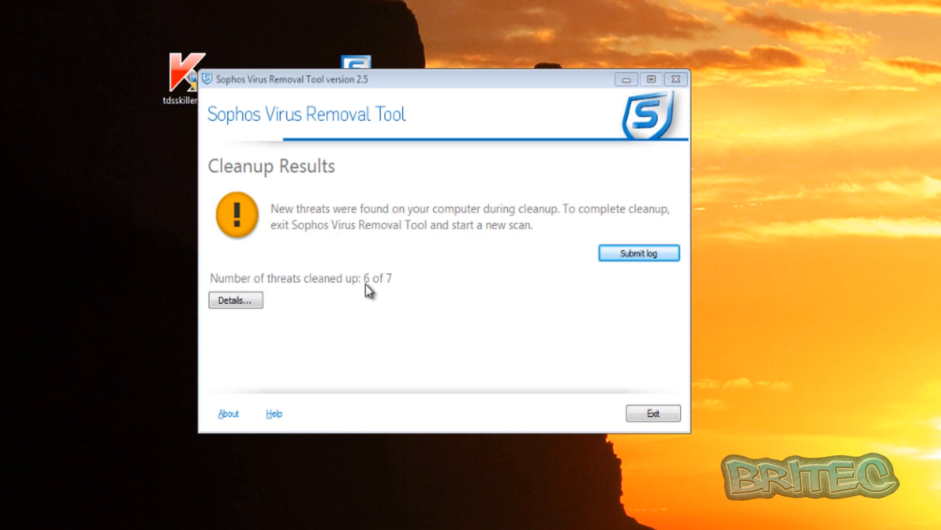
mouse_move(354, 310)
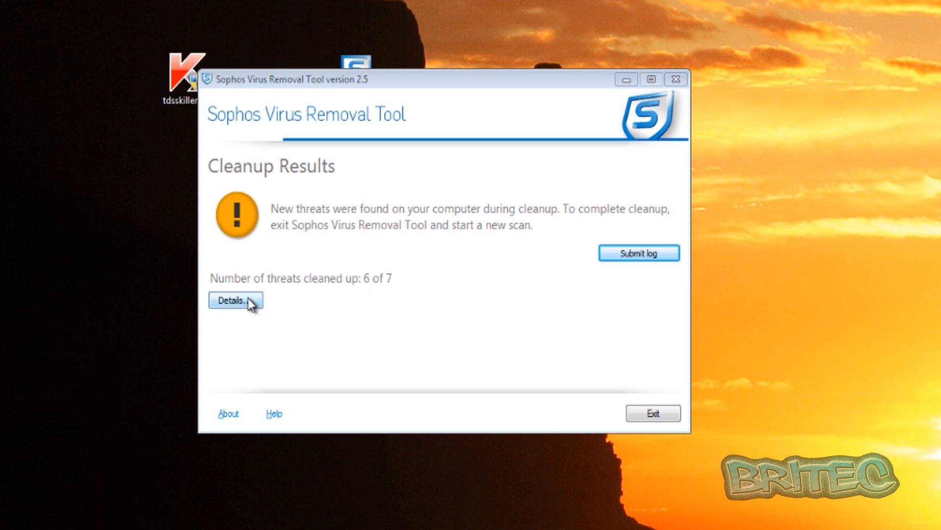
click(234, 300)
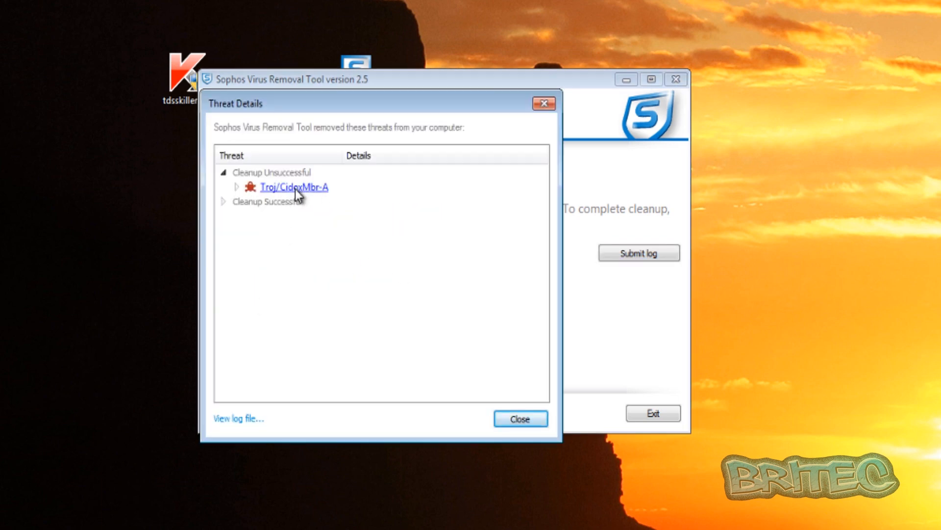
click(520, 418)
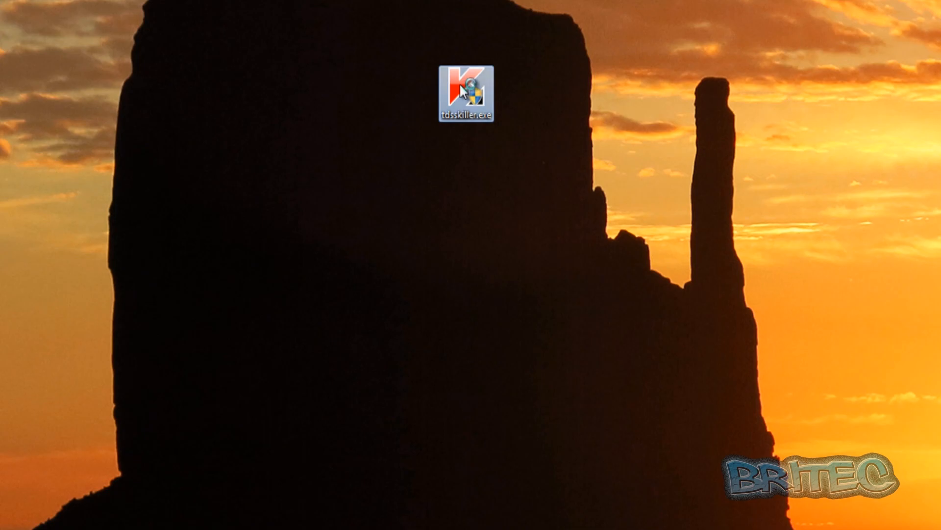
- Relaunch tdsskiller.exe, accept the EULA and KSN statement, and start a rootkit scan
double_click(470, 87)
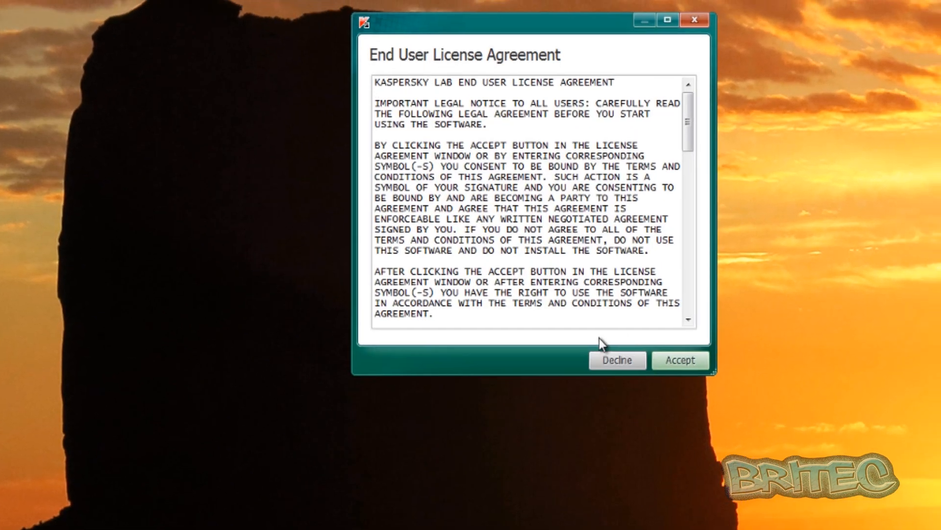
click(680, 361)
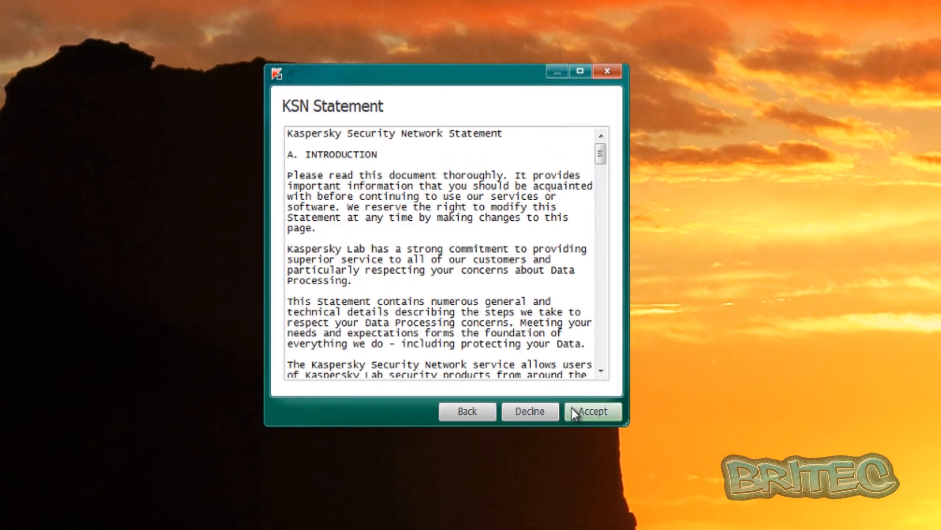
click(592, 412)
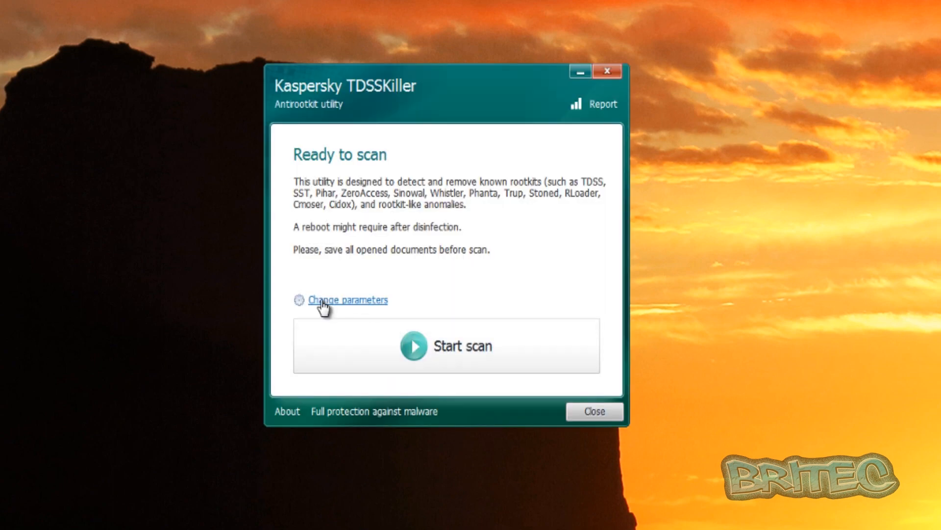
click(348, 299)
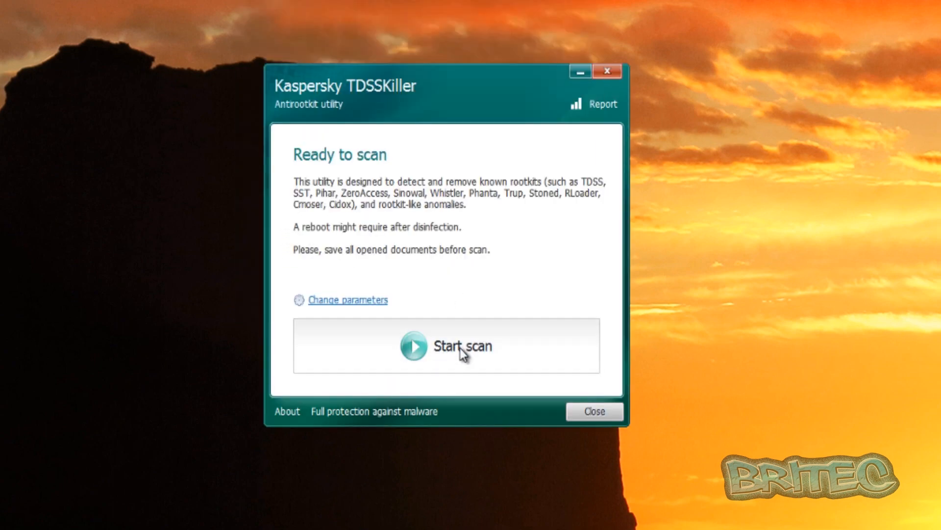
click(446, 346)
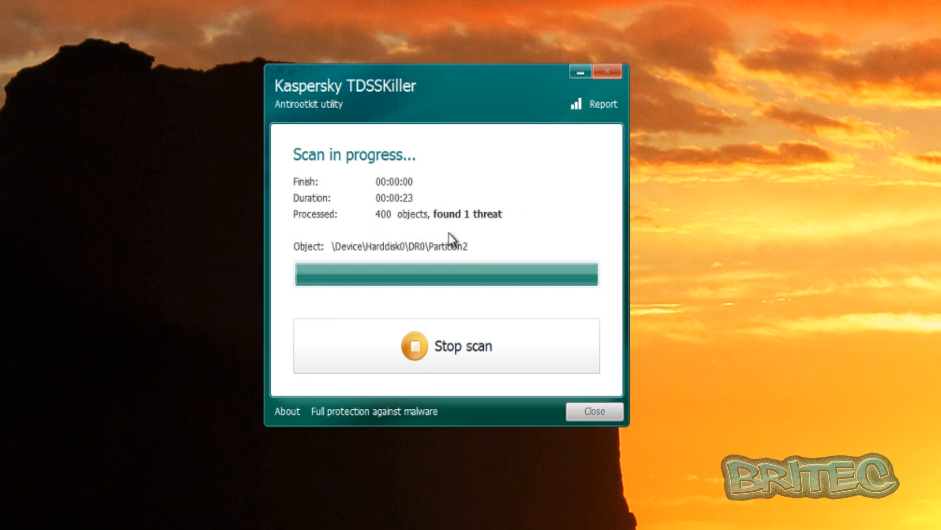
mouse_move(464, 227)
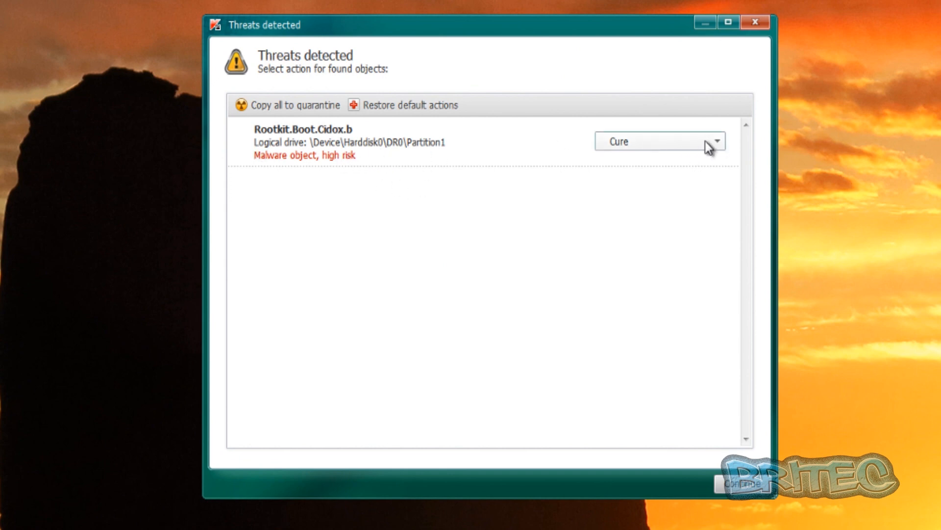
- Set Rootkit.Boot.Cidox.b to Cure, apply it, and reboot the computer
click(714, 142)
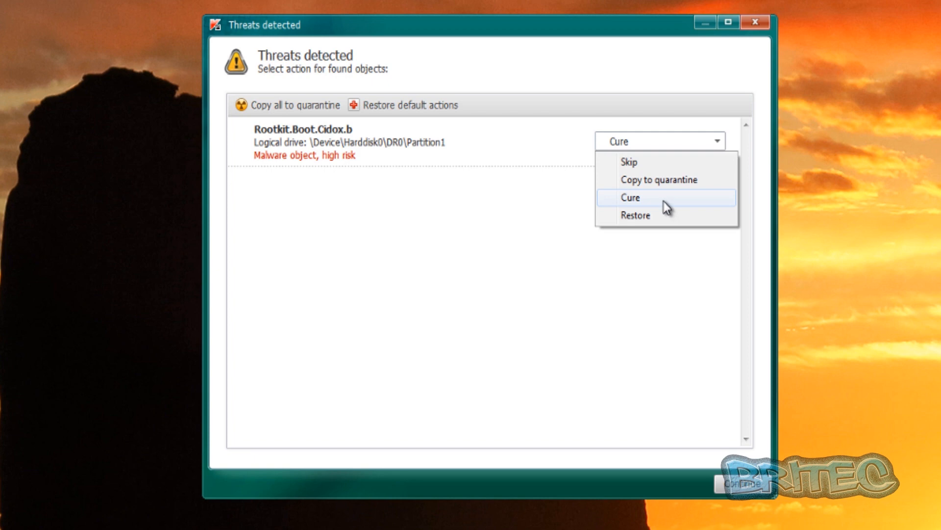
click(631, 198)
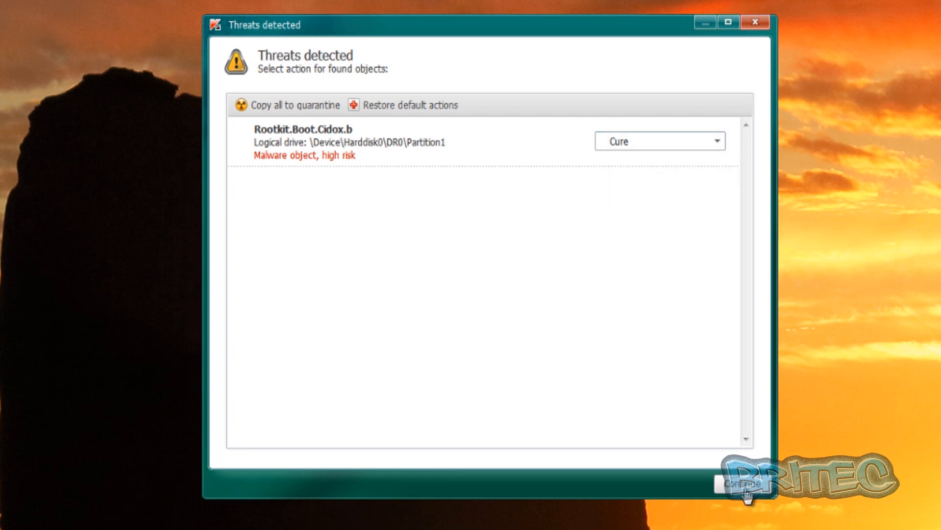
click(743, 483)
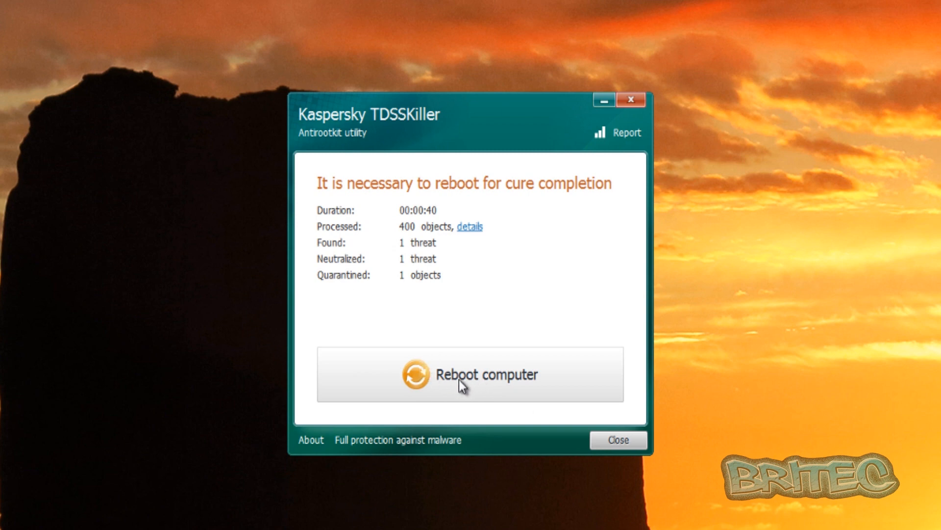
click(470, 374)
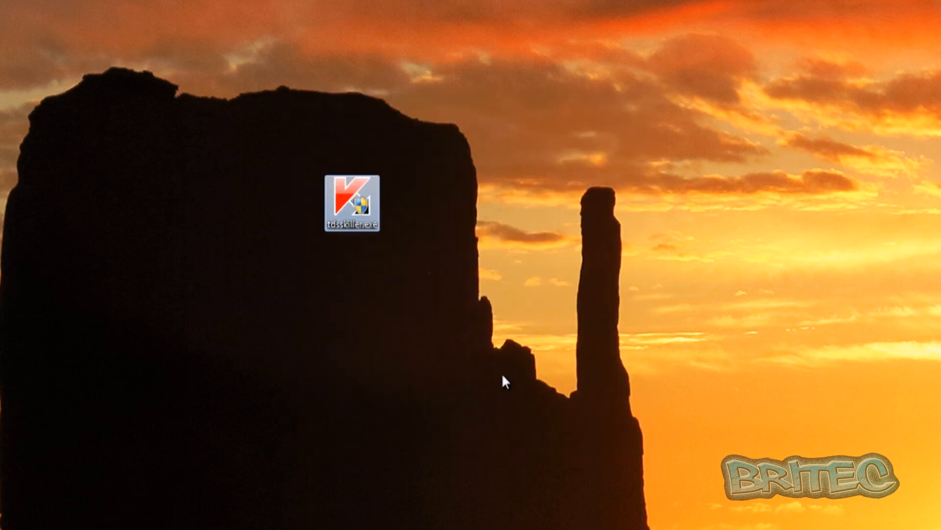
- Relaunch TDSSKiller after the reboot, review scan settings, and start a second rootkit scan
double_click(352, 203)
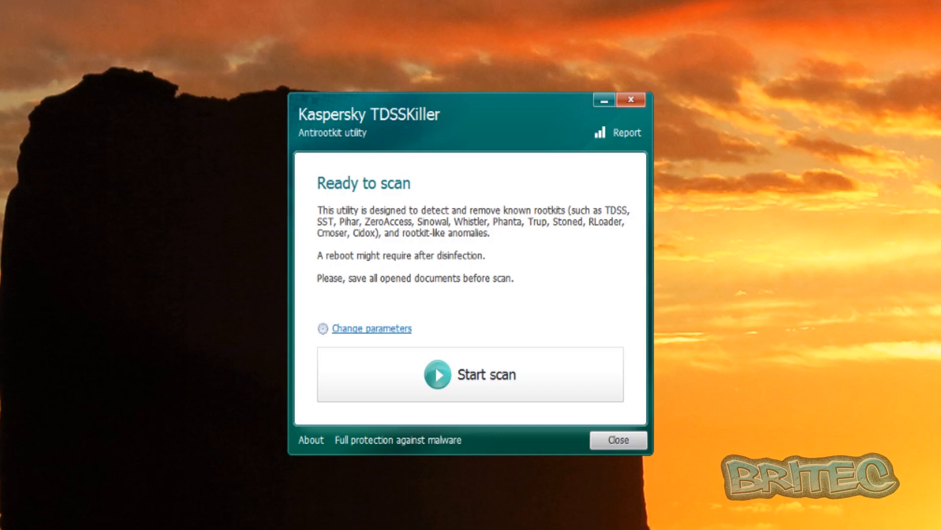
click(371, 328)
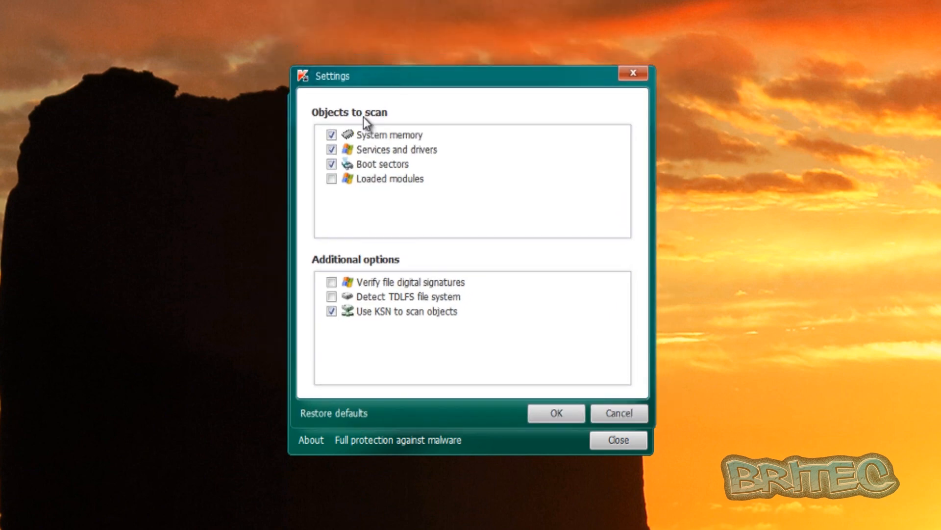
mouse_move(362, 305)
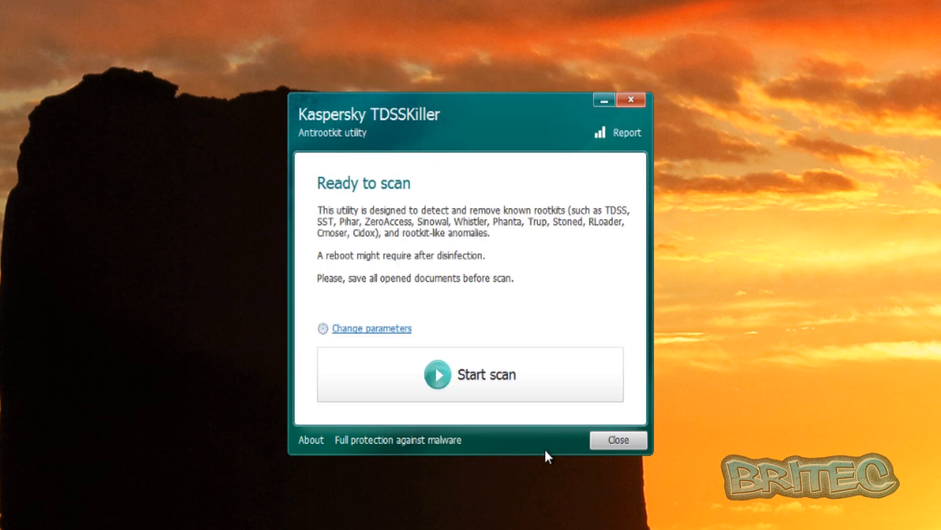
click(470, 374)
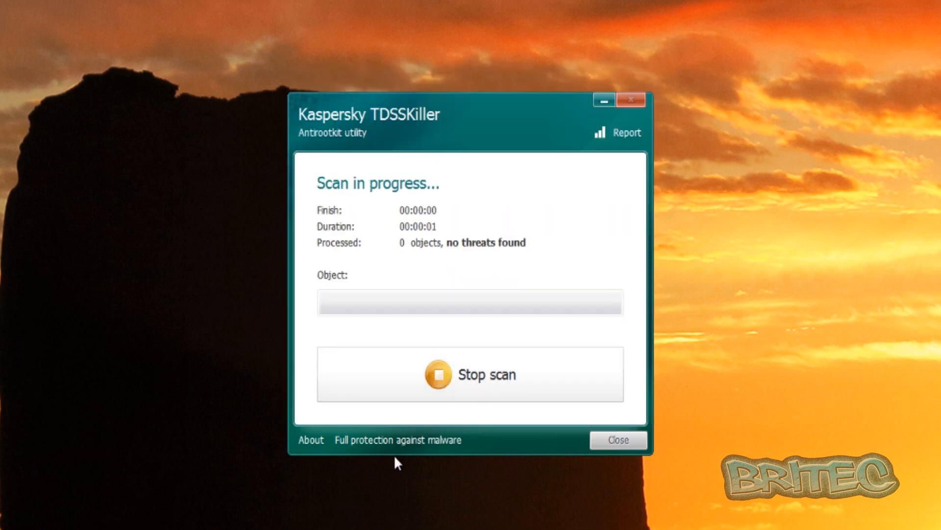
mouse_move(548, 460)
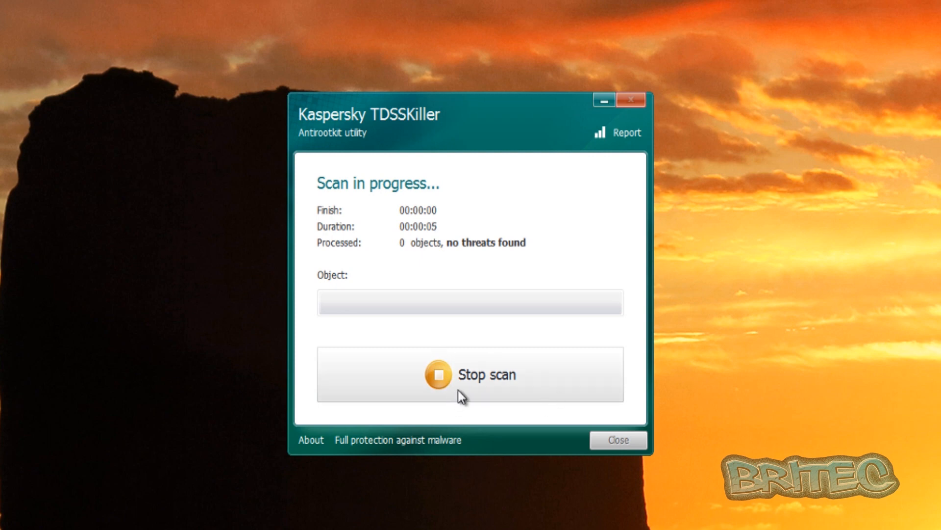
mouse_move(412, 481)
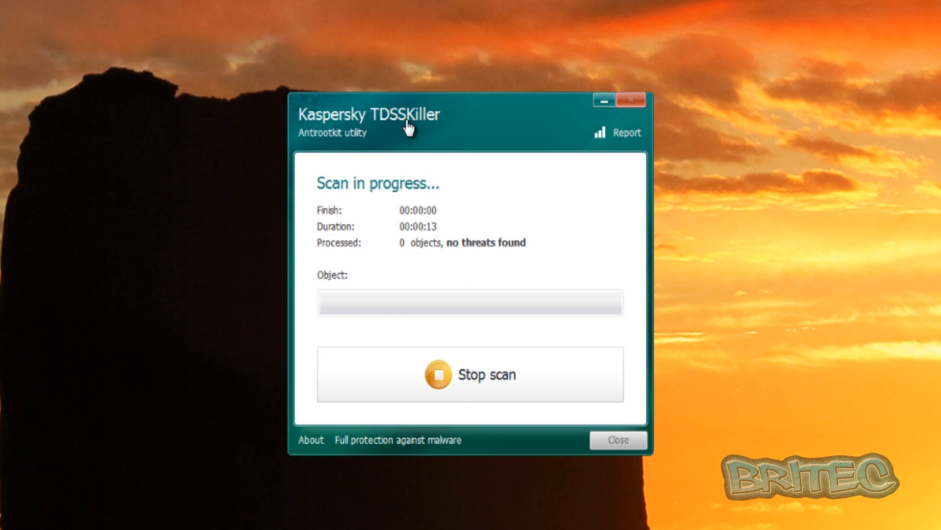
mouse_move(294, 156)
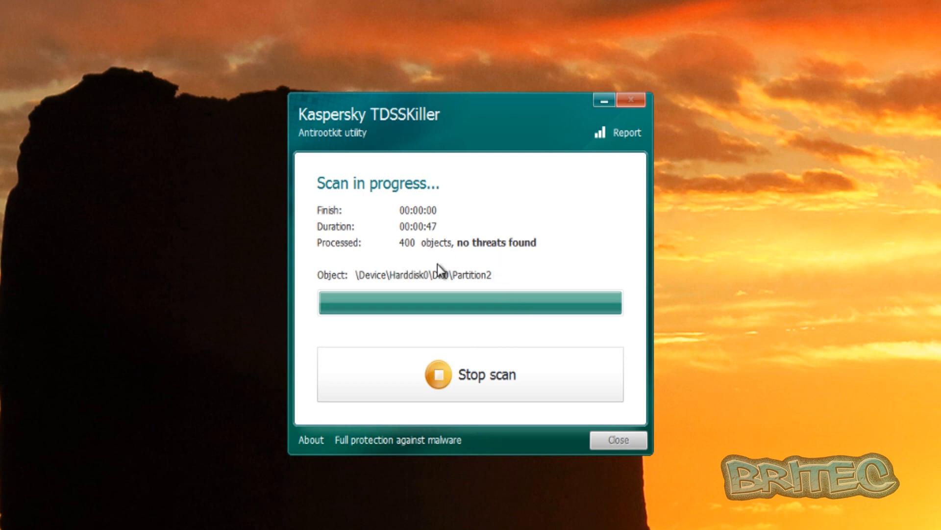
mouse_move(463, 289)
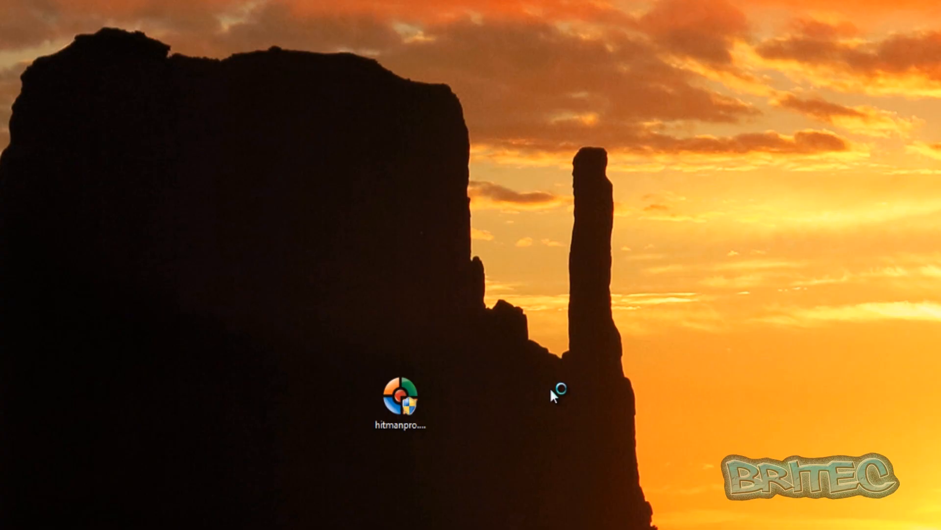
- Run HitmanPro as a one-time scan and set a suspicious temp file to Delete
double_click(404, 396)
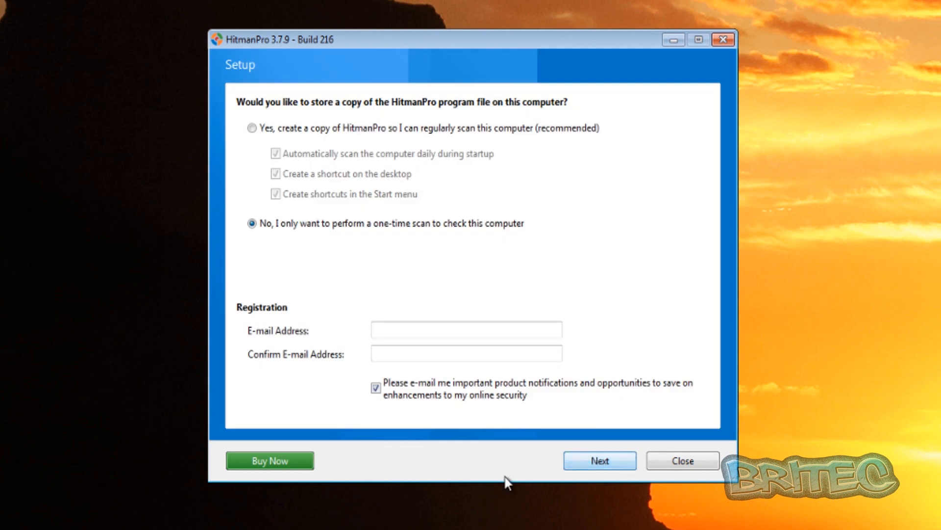
click(599, 460)
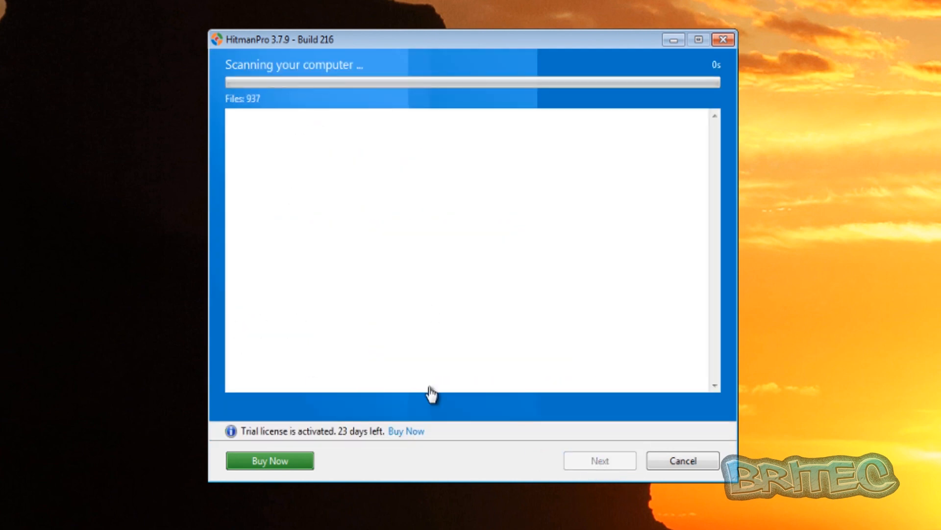
mouse_move(287, 78)
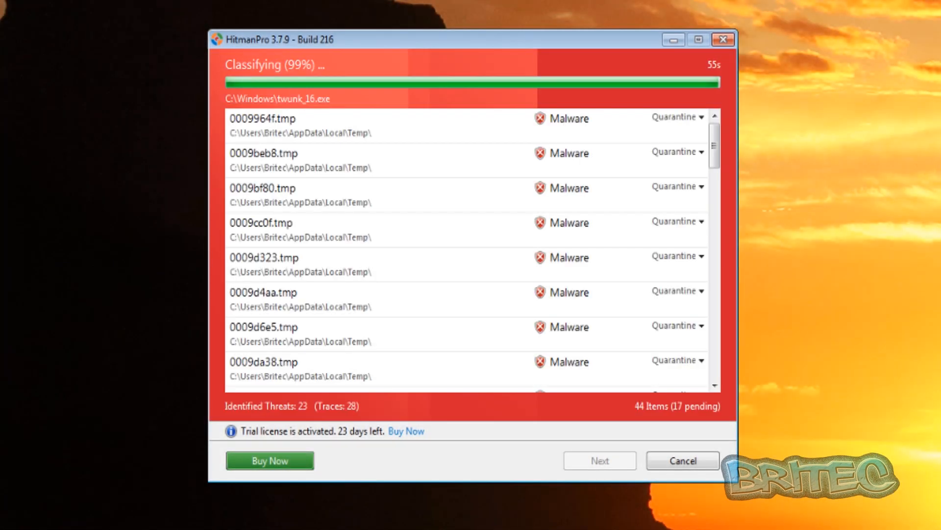
mouse_move(403, 179)
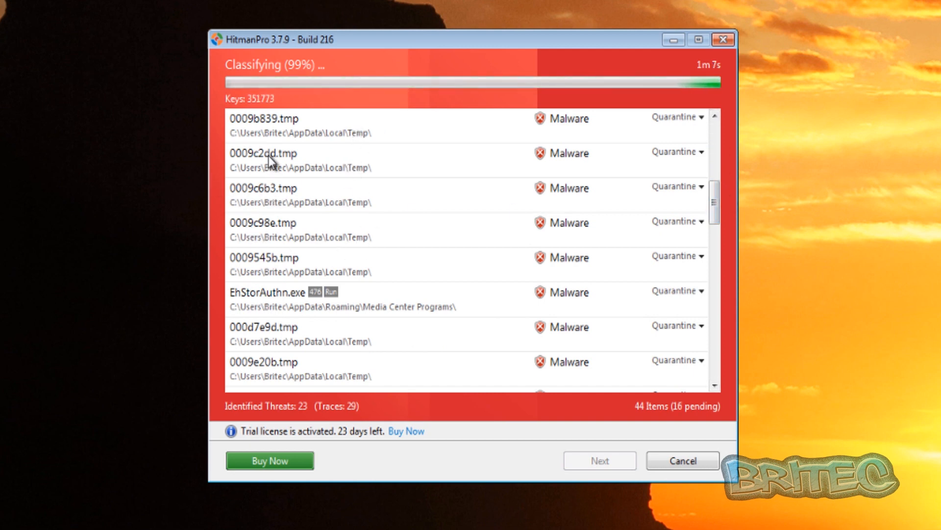
mouse_move(350, 327)
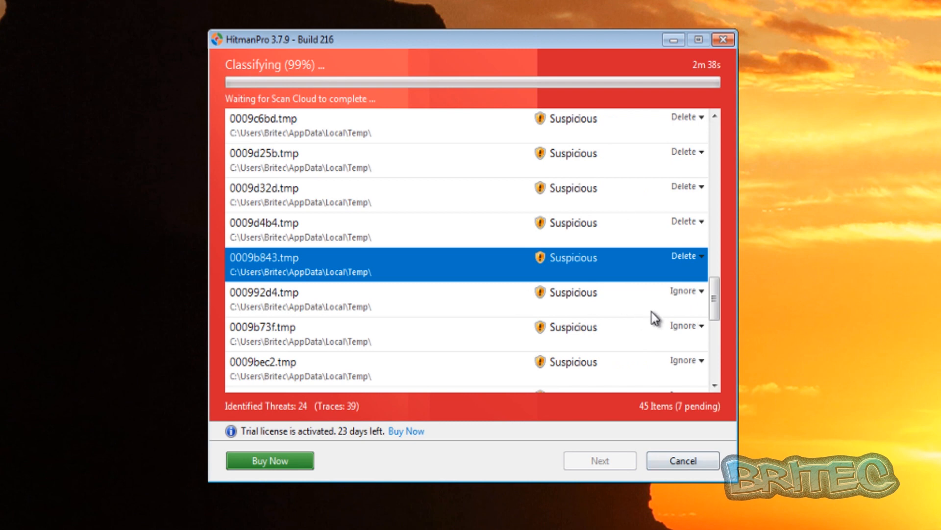
click(687, 290)
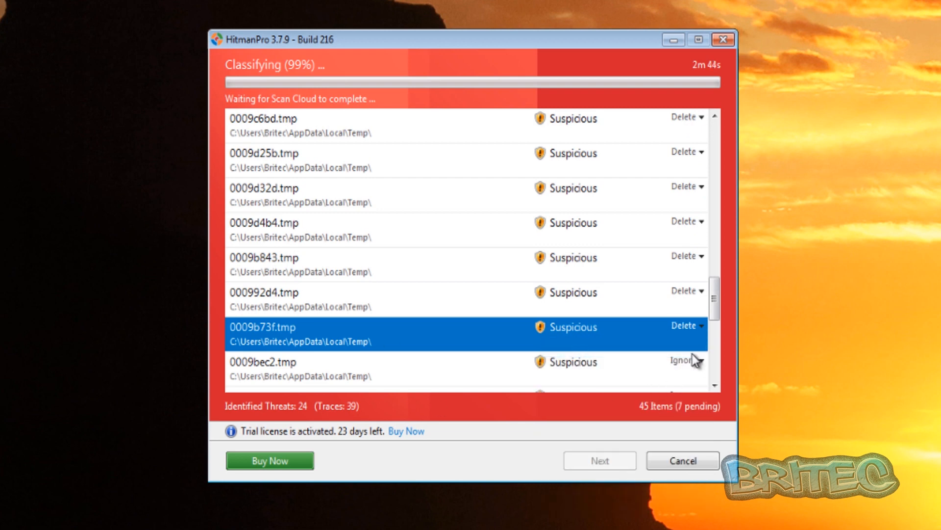
scroll(down, 3)
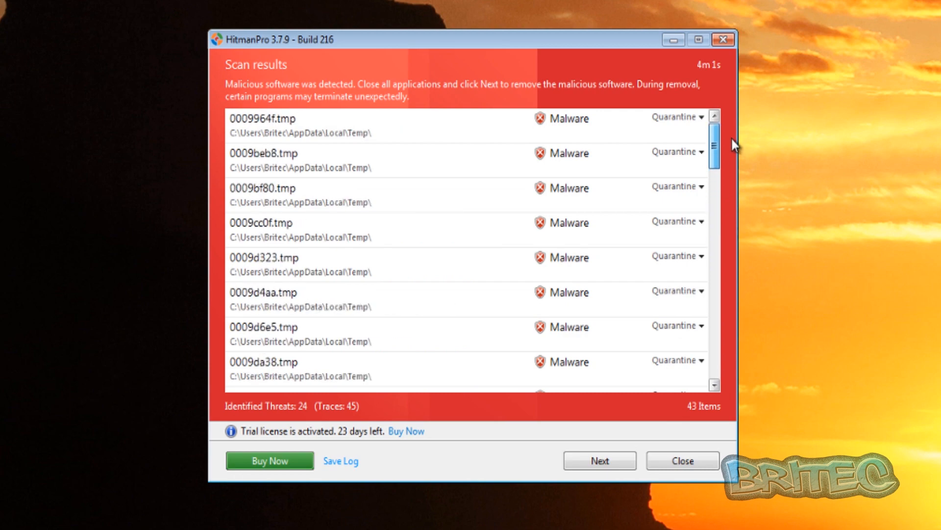
- Remove HitmanPro's detected malware, confirm 'No threats found', and close HitmanPro
click(598, 461)
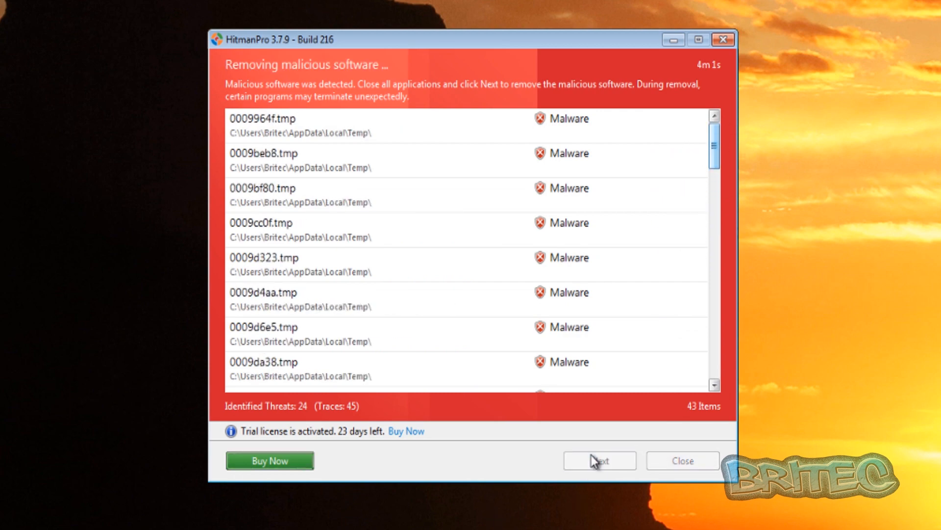
click(599, 460)
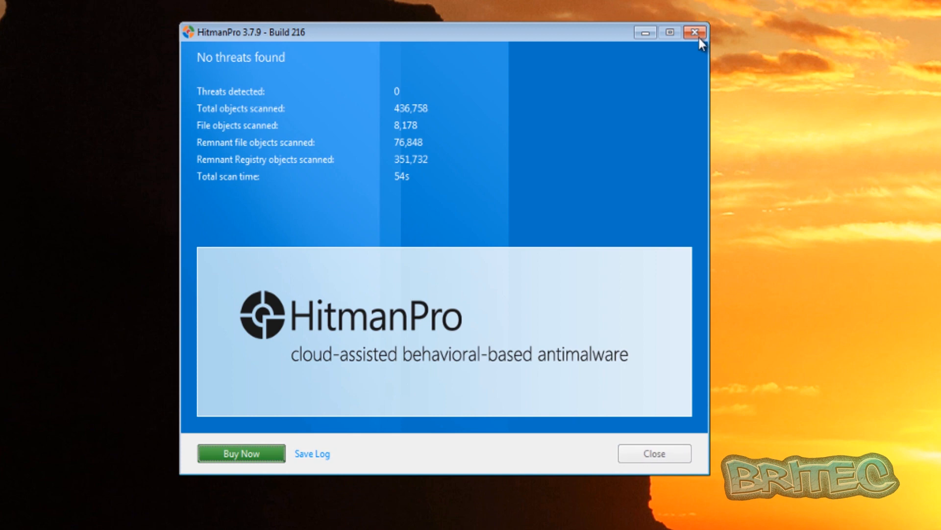
click(695, 33)
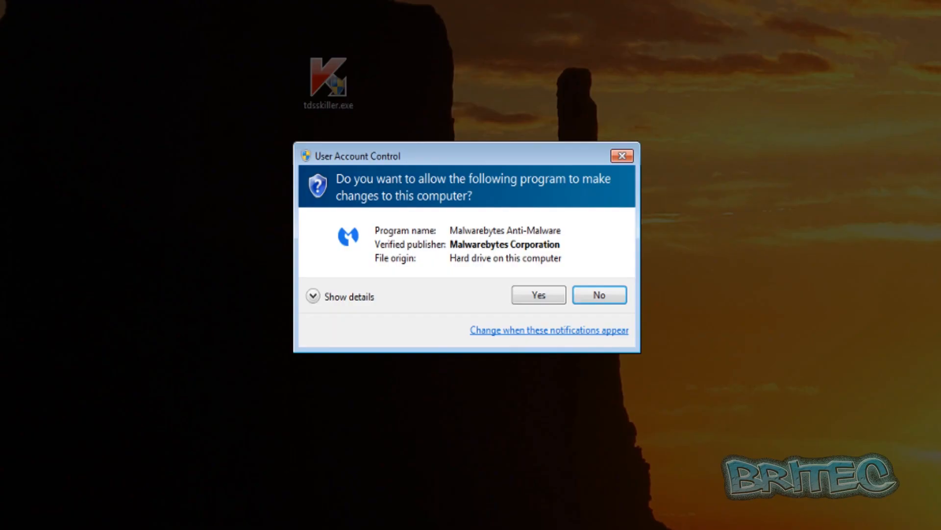
- Allow Malwarebytes to run and quarantine the three trojans and the registry trace
click(537, 295)
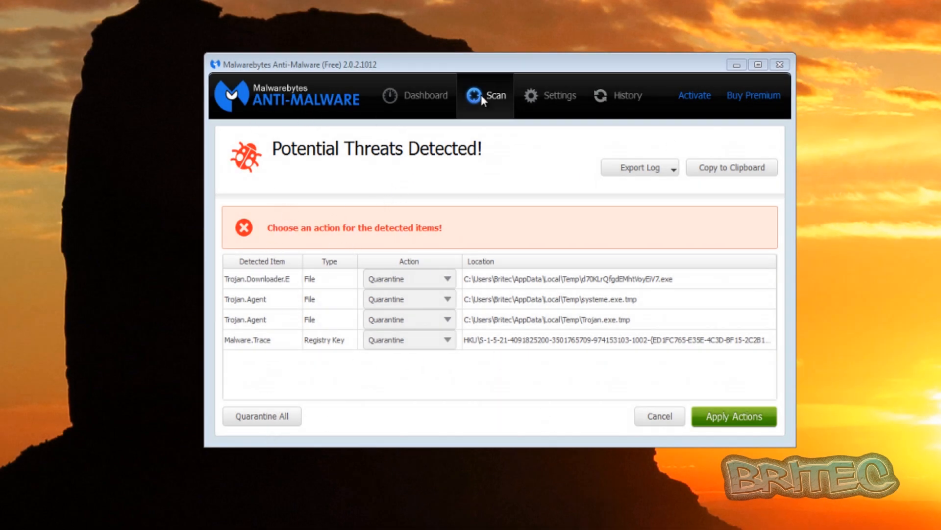
mouse_move(366, 302)
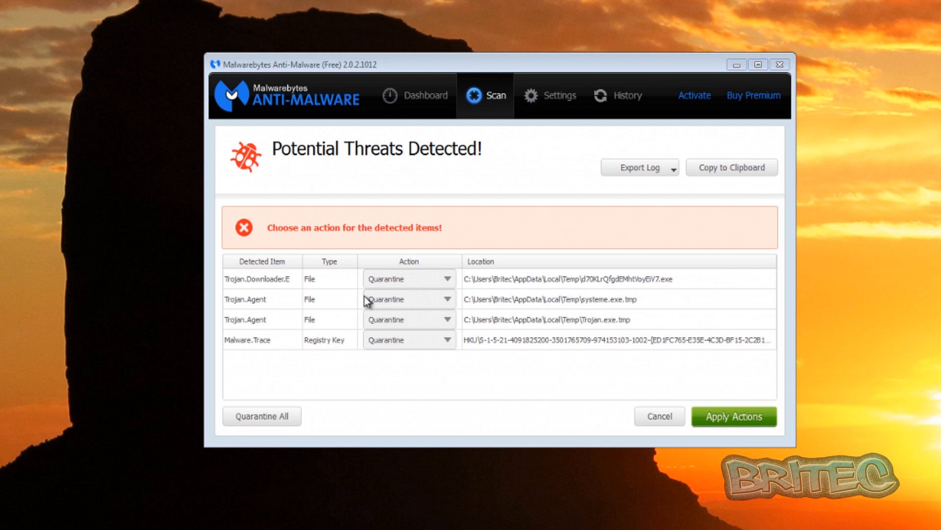
mouse_move(246, 355)
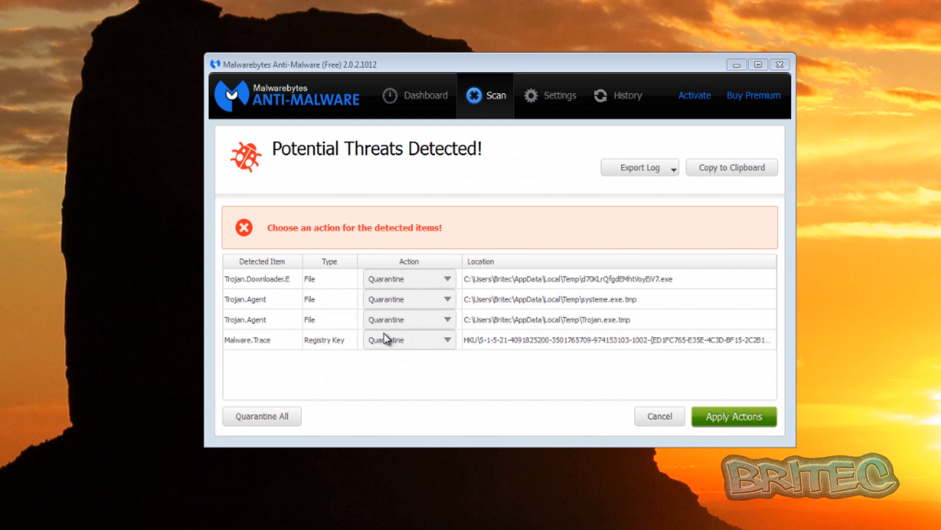
mouse_move(581, 326)
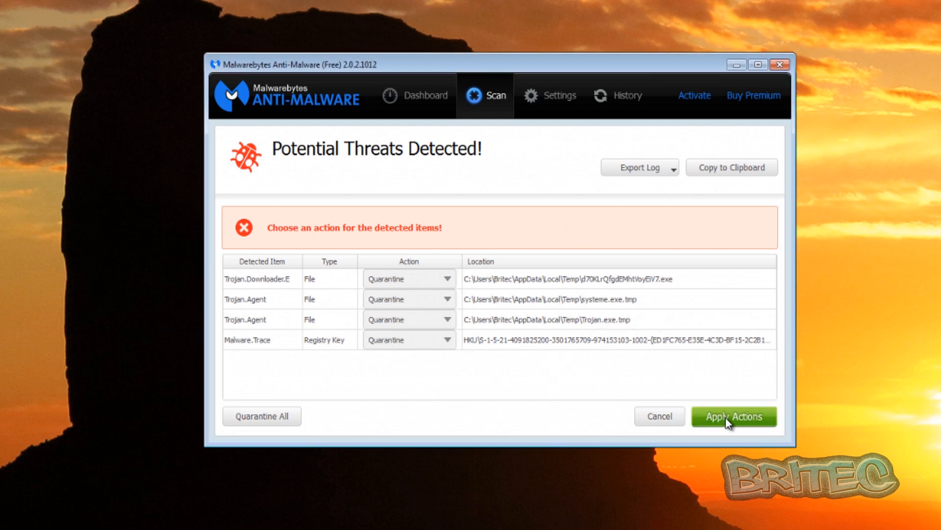
click(734, 415)
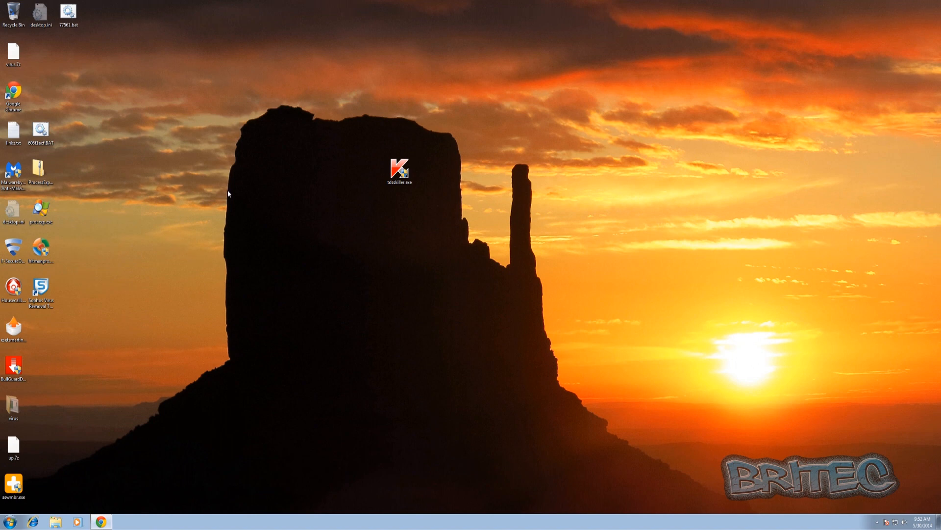
- Drag tdsskiller.exe from mid-desktop into the left column of desktop icons
drag(399, 166, 111, 315)
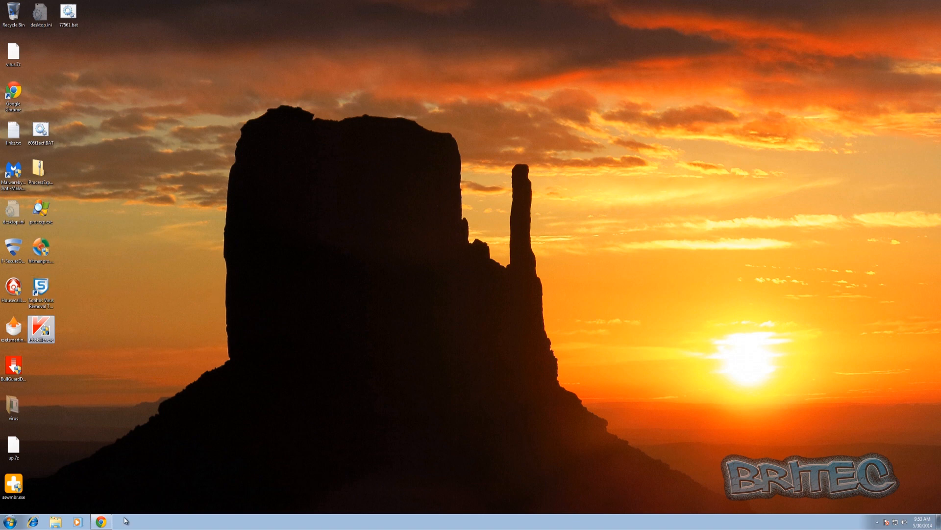
mouse_move(279, 452)
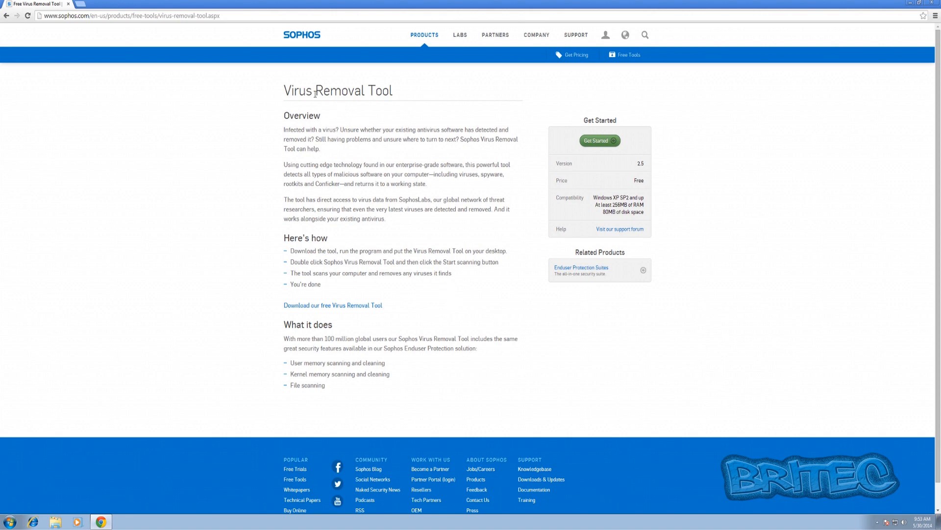
mouse_move(465, 212)
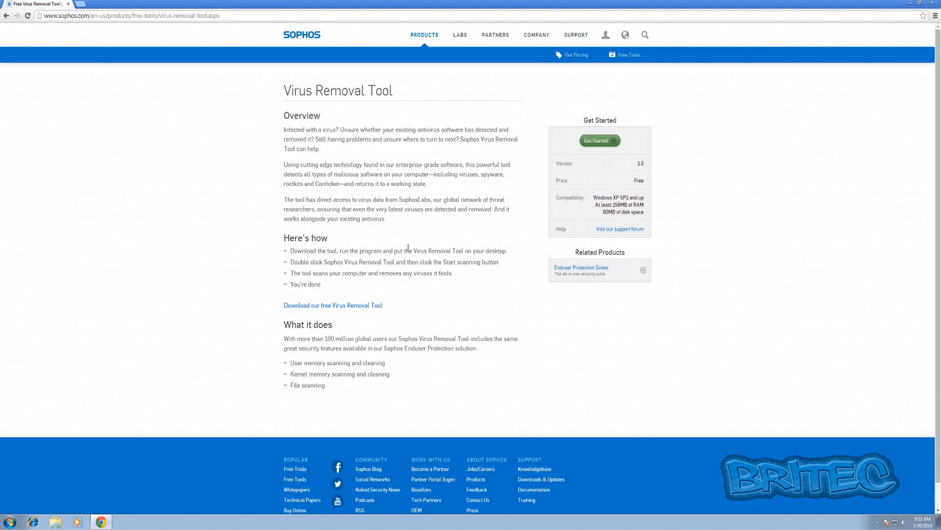
mouse_move(438, 268)
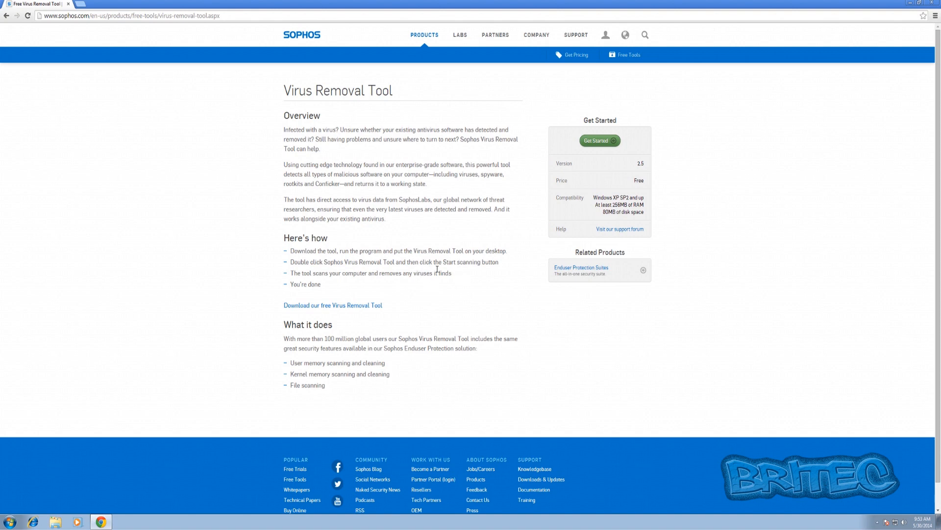
mouse_move(416, 215)
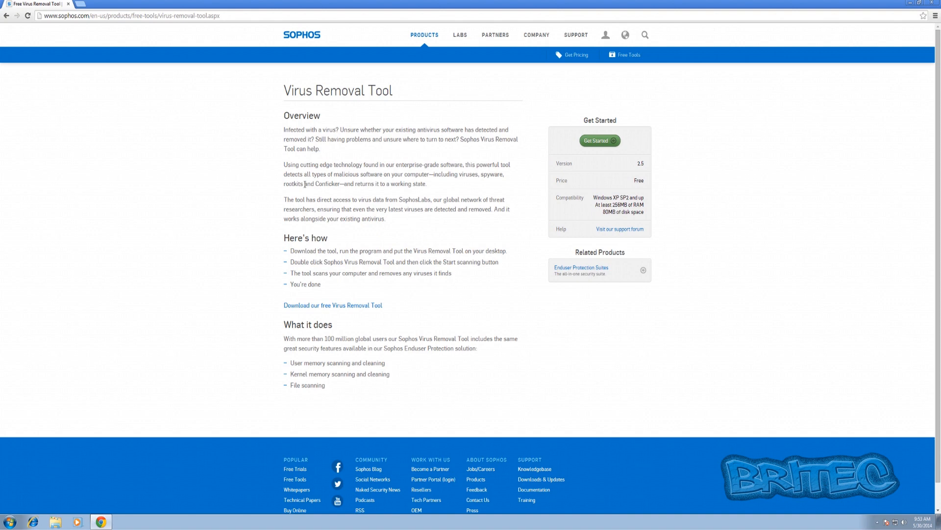
mouse_move(406, 183)
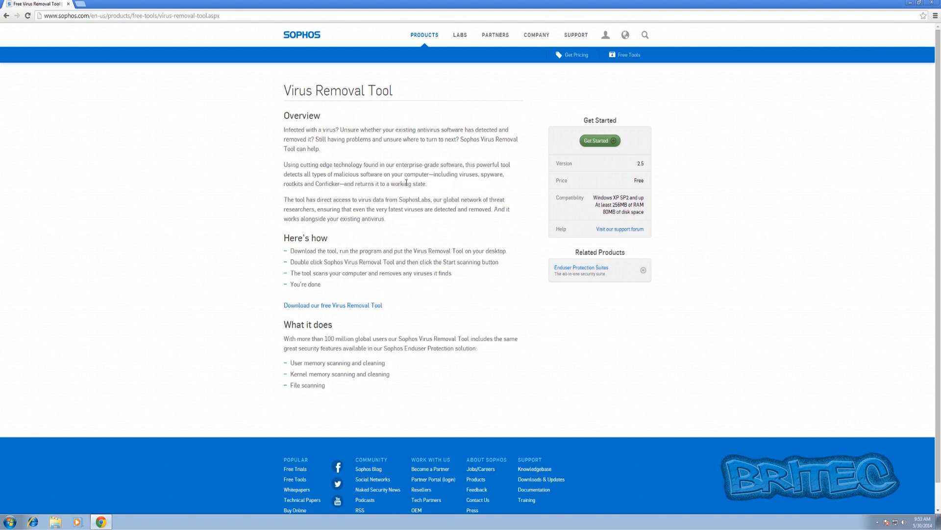
mouse_move(359, 350)
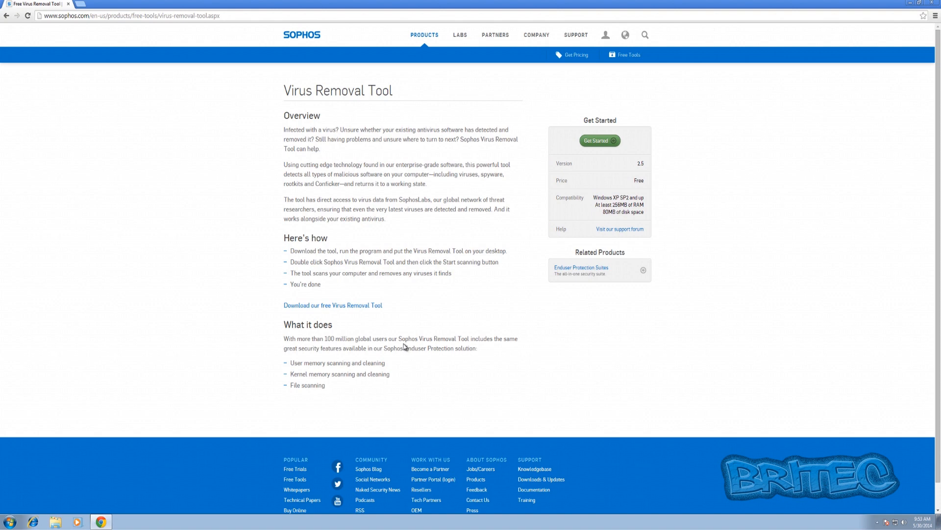
mouse_move(278, 356)
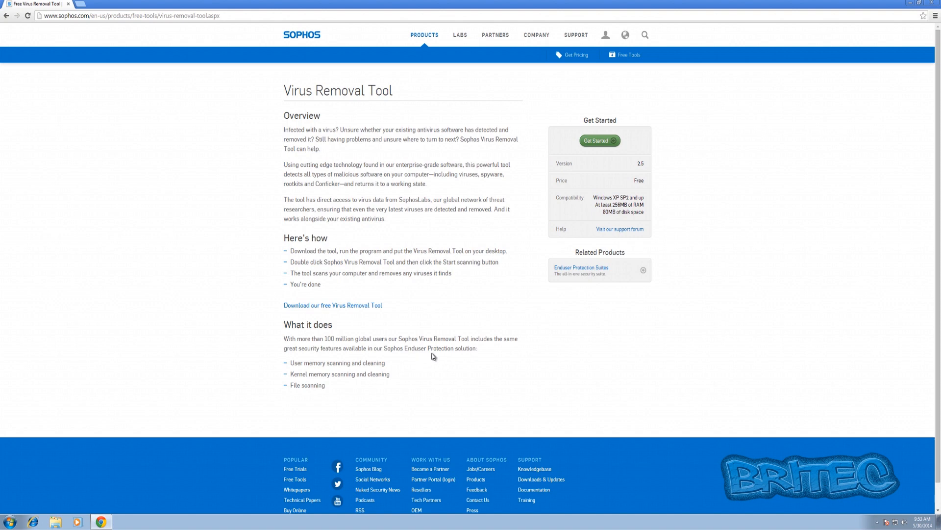
mouse_move(455, 332)
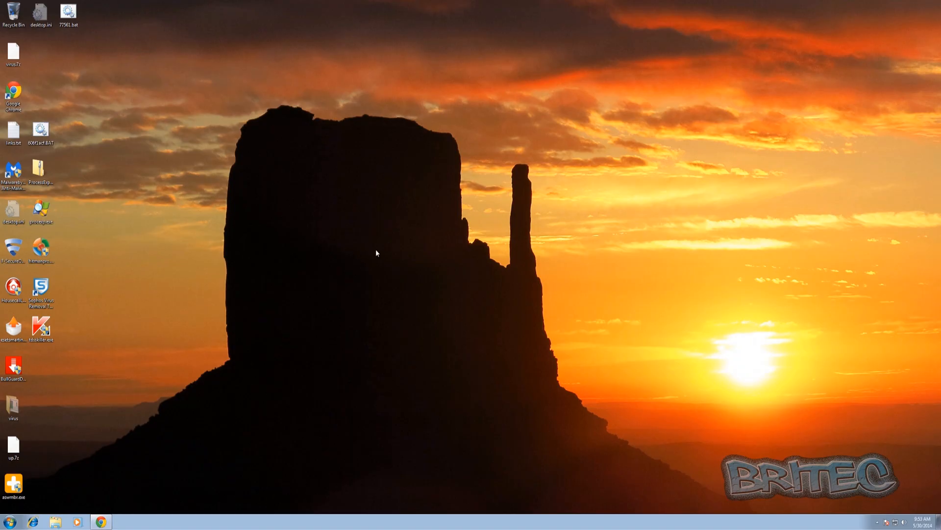
mouse_move(335, 265)
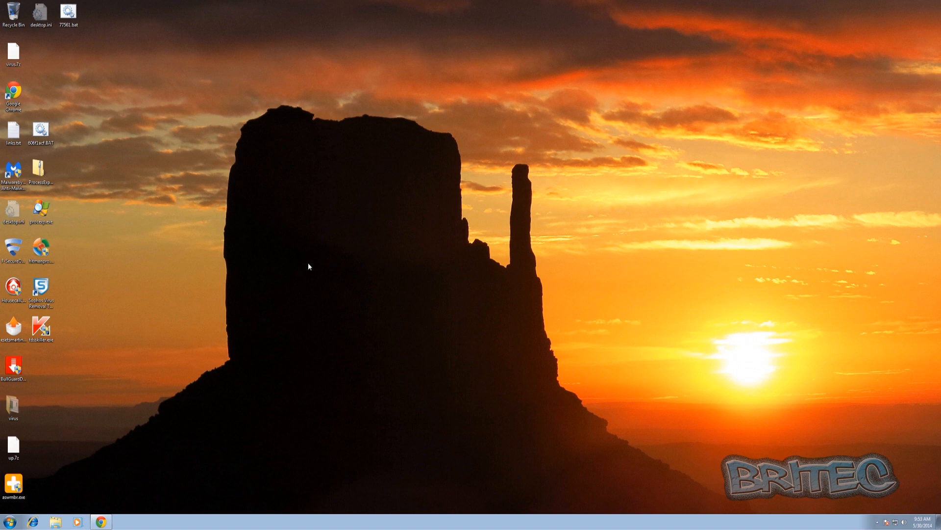
mouse_move(385, 214)
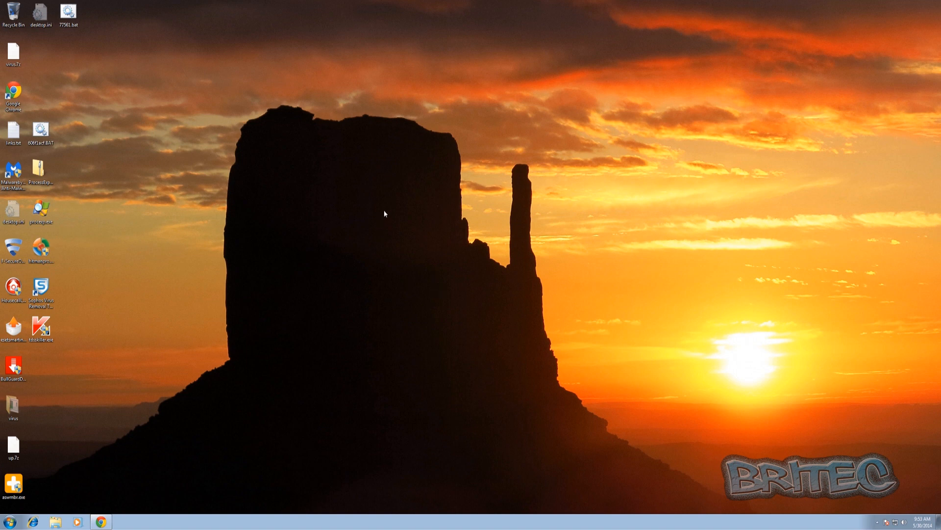